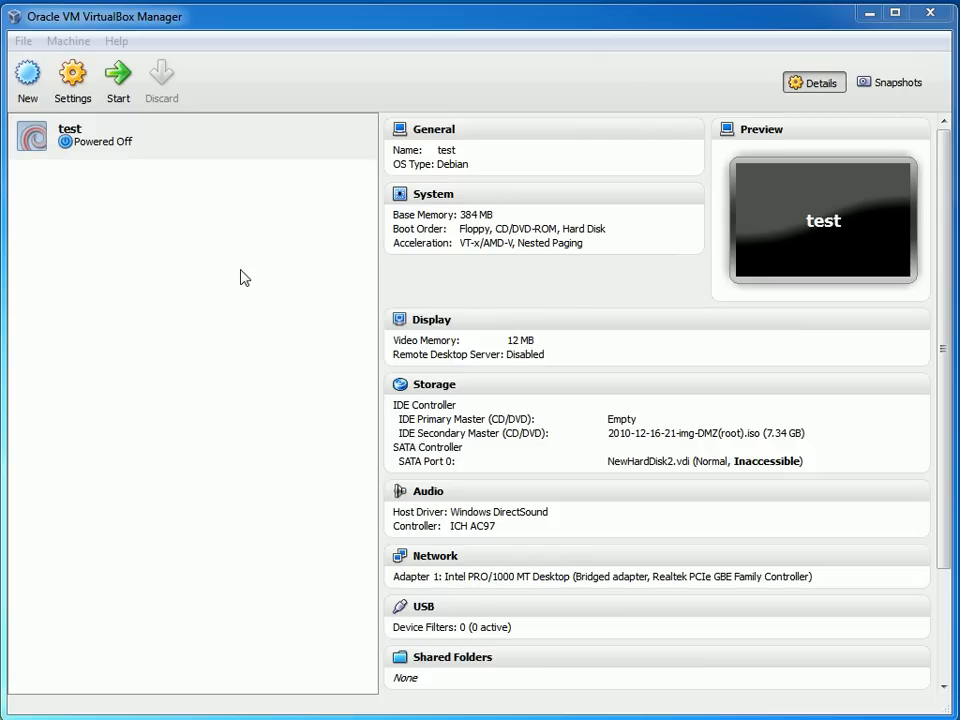
# Step: Show the running 'test' VM with the 30 GB Clonezilla.vdi on SATA Port 0
pyautogui.click(118, 80)
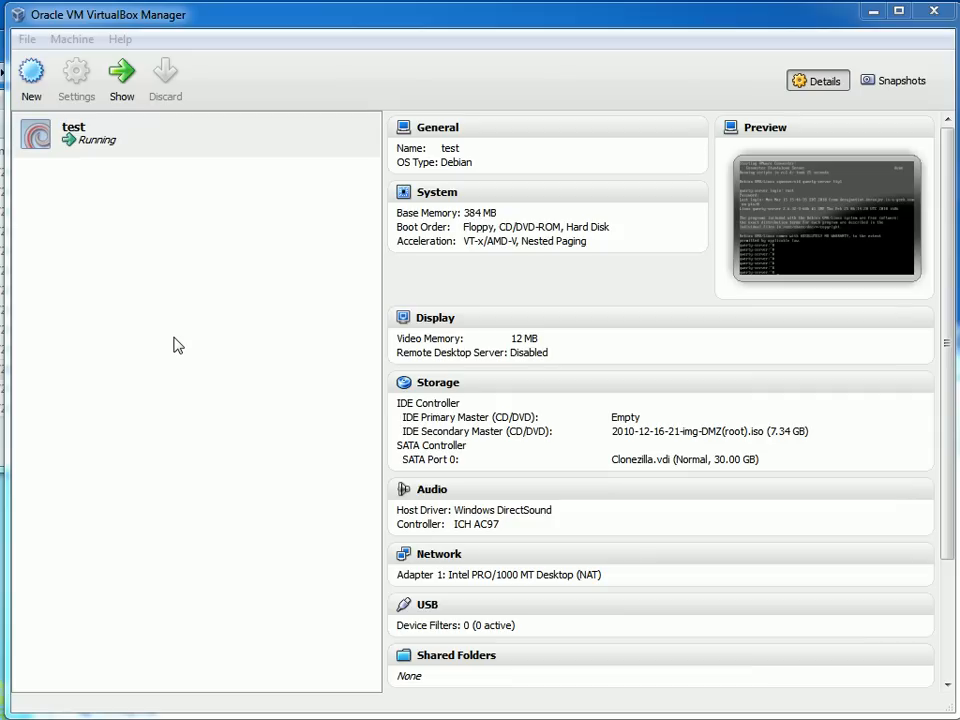
pyautogui.moveTo(93, 328)
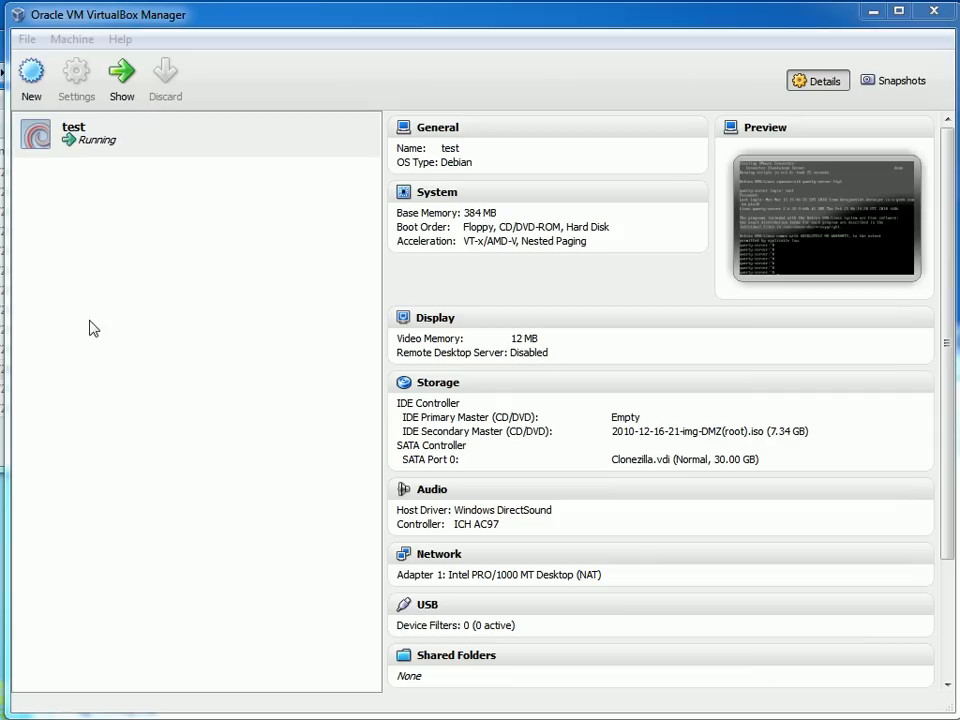
pyautogui.moveTo(81, 346)
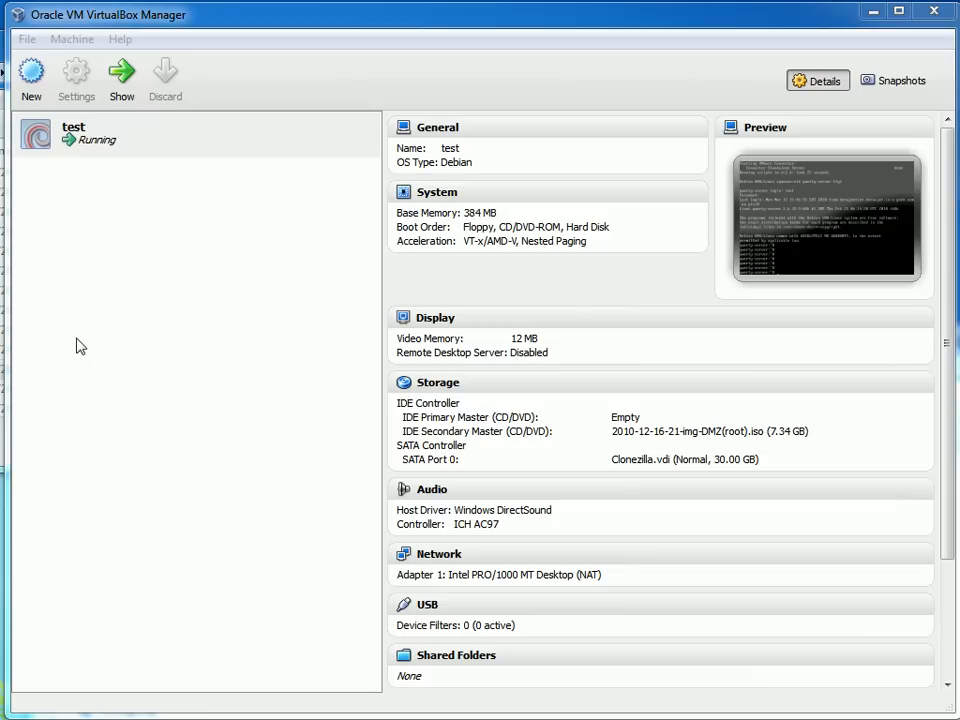
pyautogui.moveTo(336, 476)
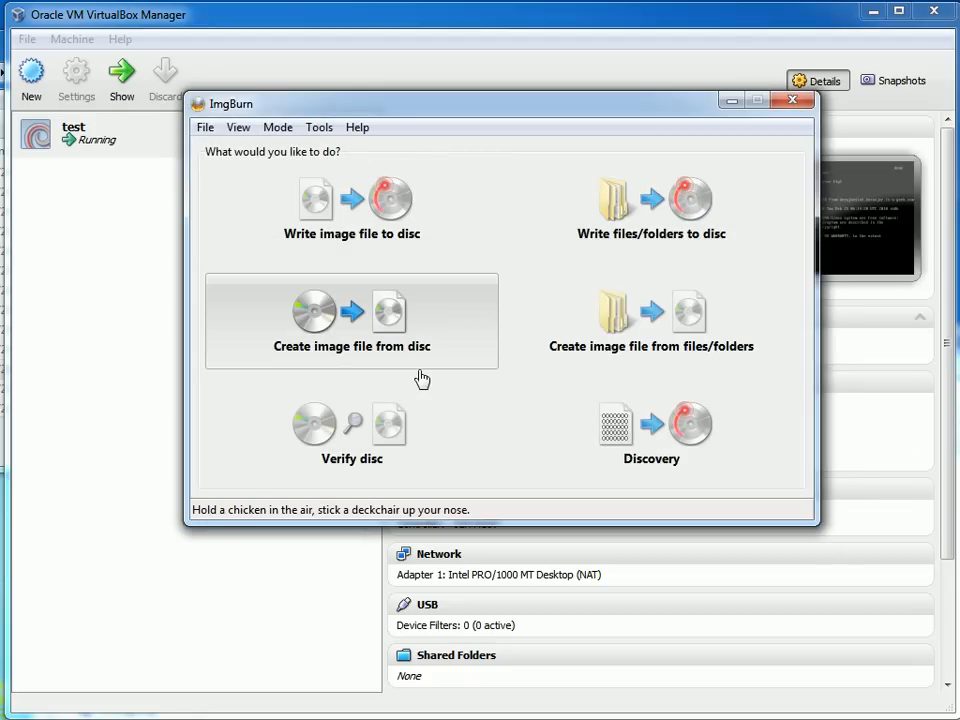
pyautogui.moveTo(618, 375)
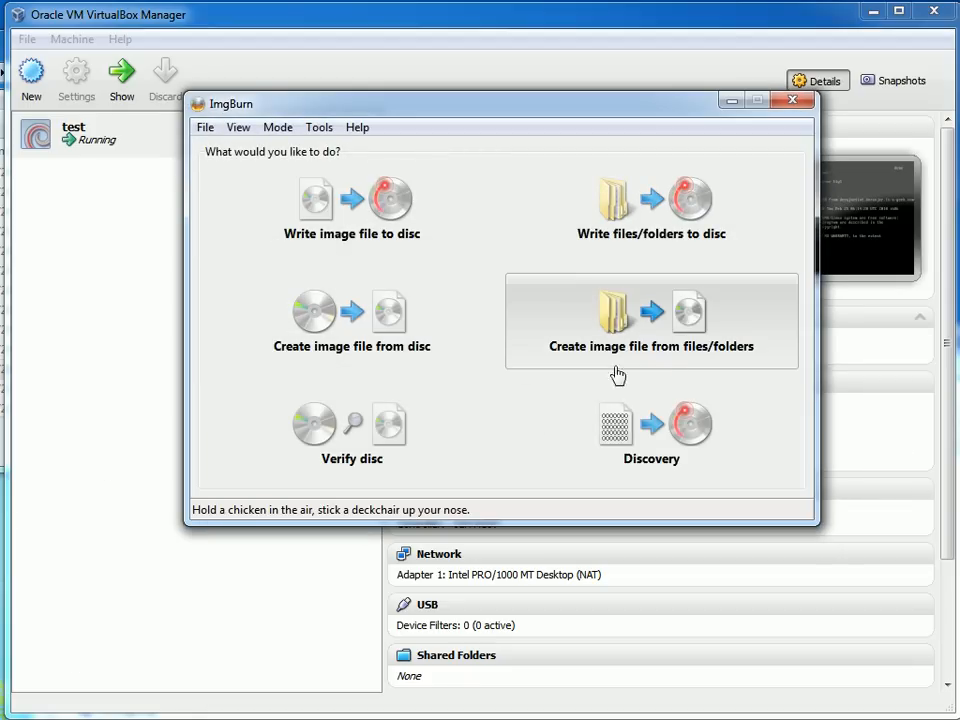
pyautogui.moveTo(535, 117)
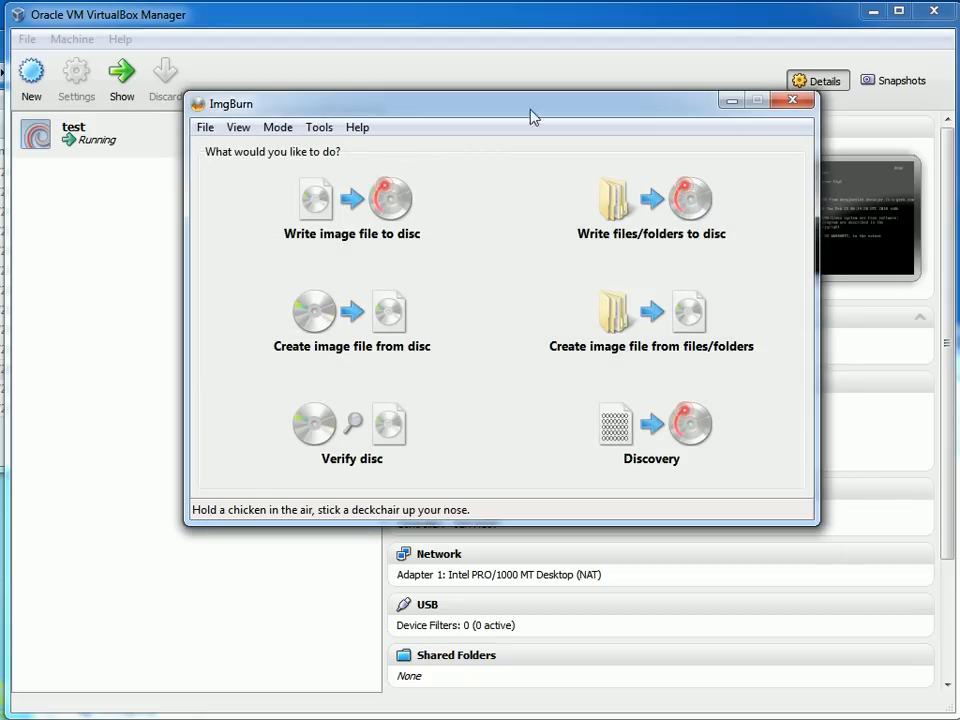
# Step: Bring VirtualBox Manager back to the front after closing ImgBurn
pyautogui.click(792, 99)
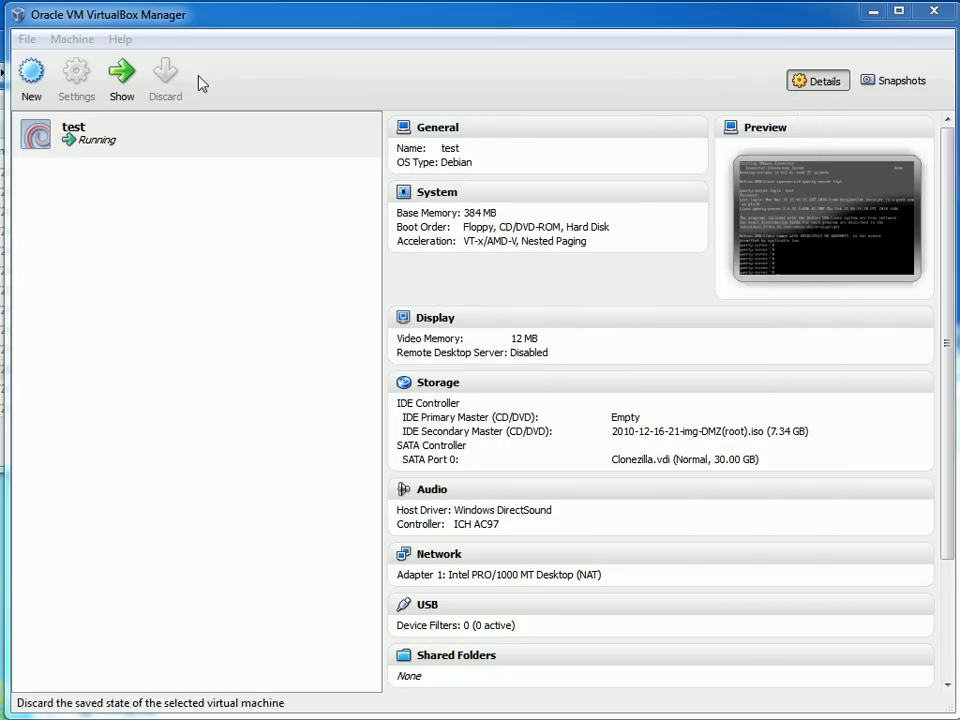
pyautogui.moveTo(200, 84)
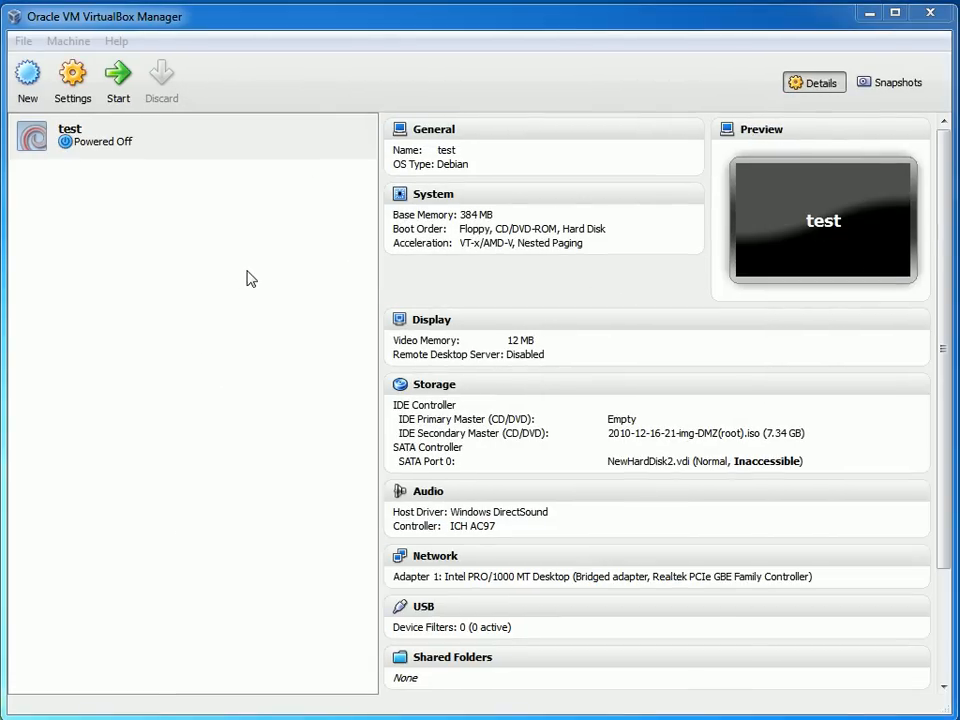
pyautogui.moveTo(183, 190)
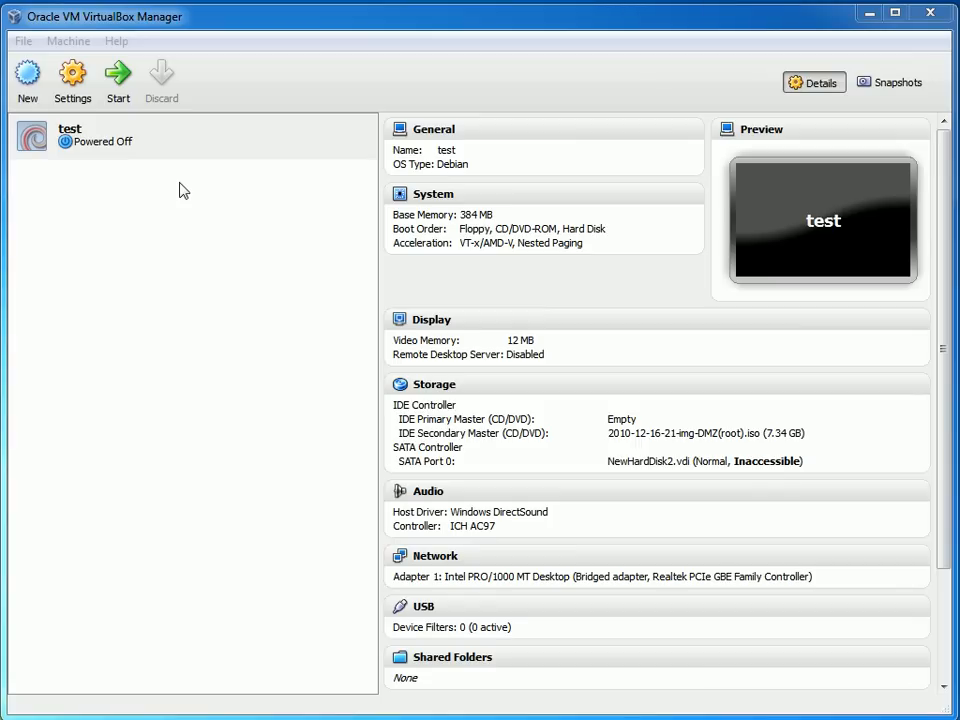
pyautogui.moveTo(172, 144)
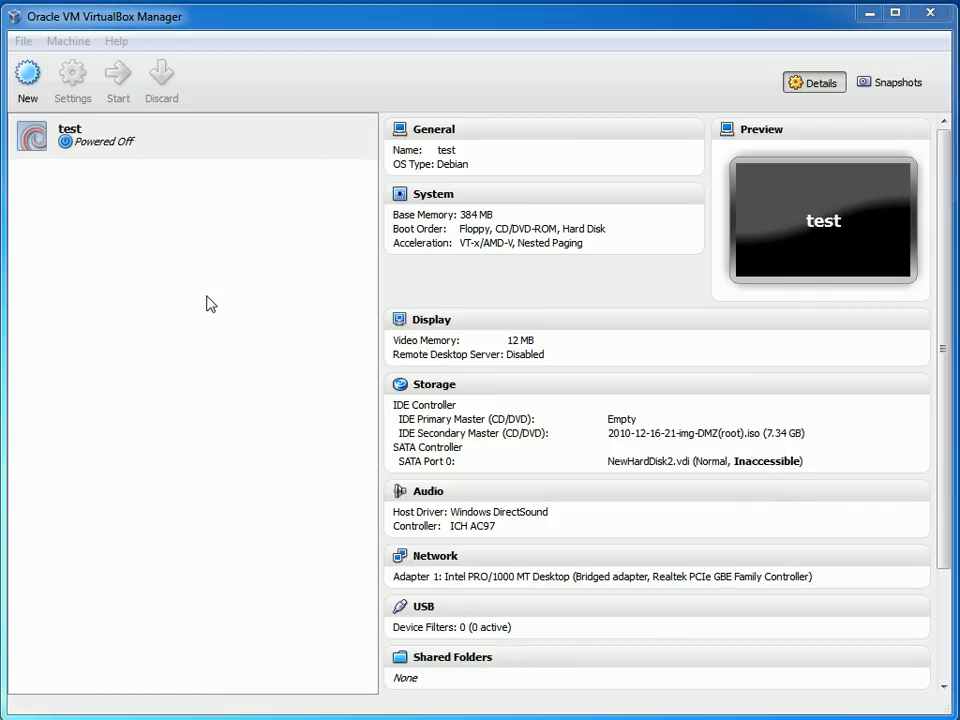
# Step: In Storage, remove NewHardDisk2.vdi, review the IDE and SATA controllers, then select SATA Controller
pyautogui.click(72, 79)
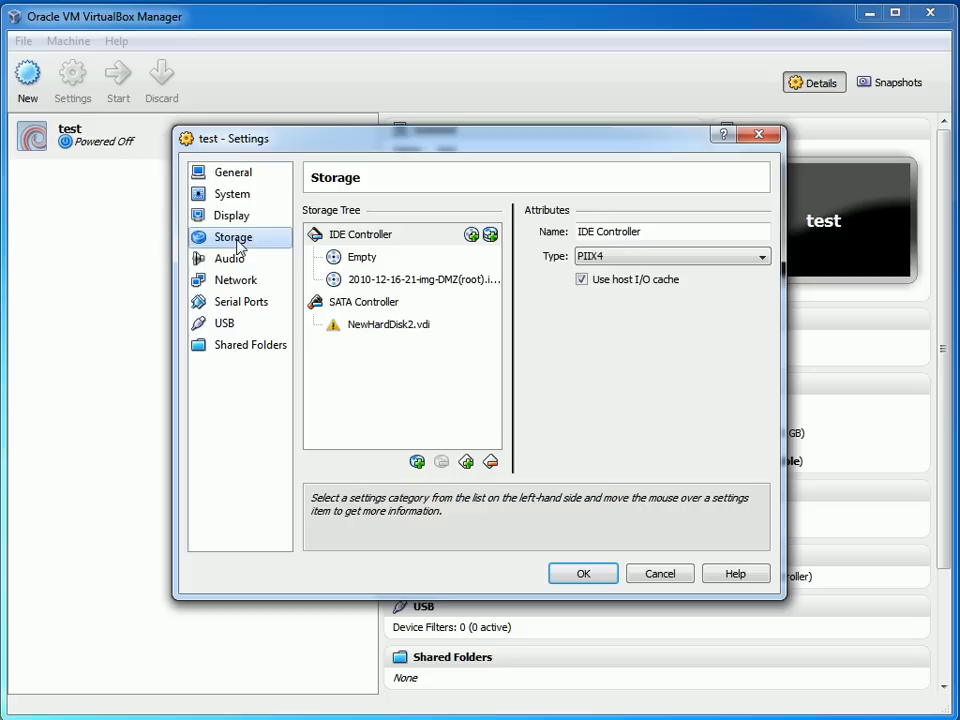
pyautogui.click(388, 324)
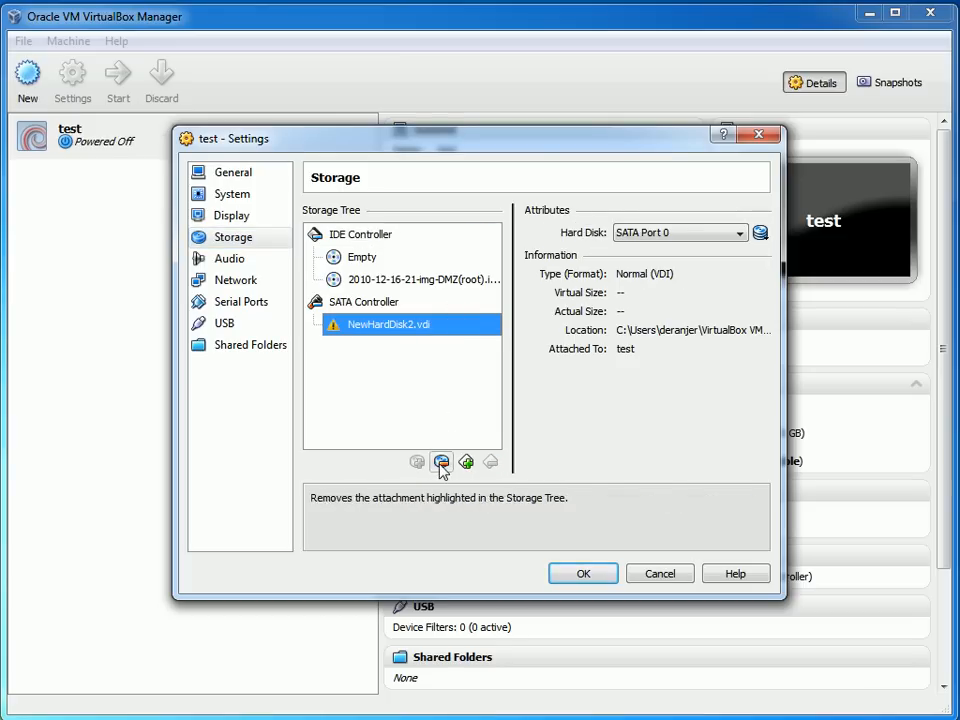
pyautogui.click(442, 461)
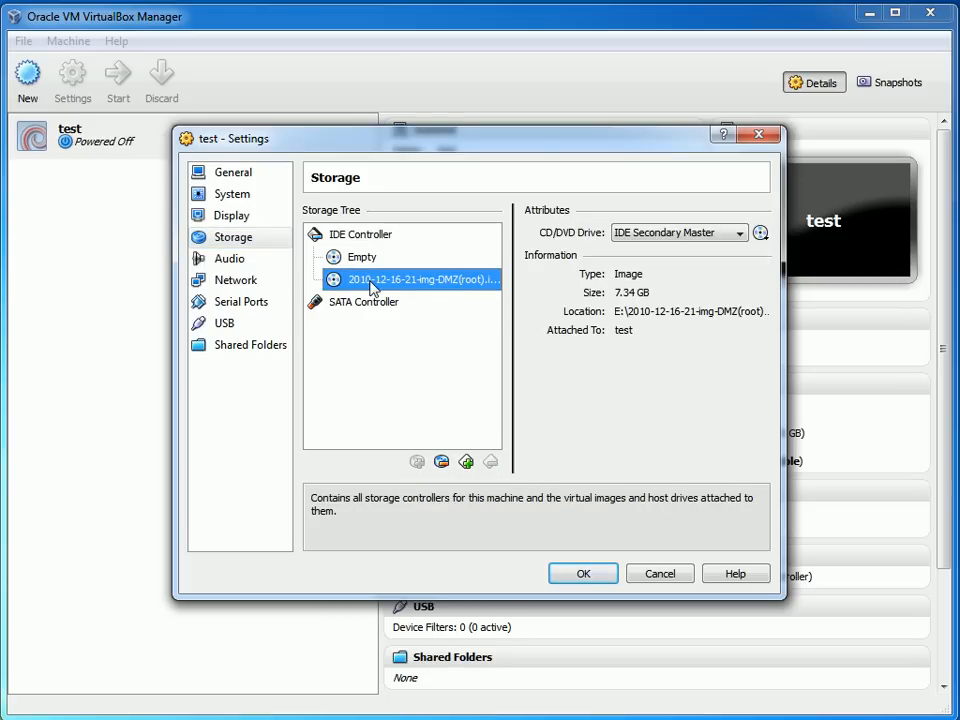
pyautogui.click(362, 257)
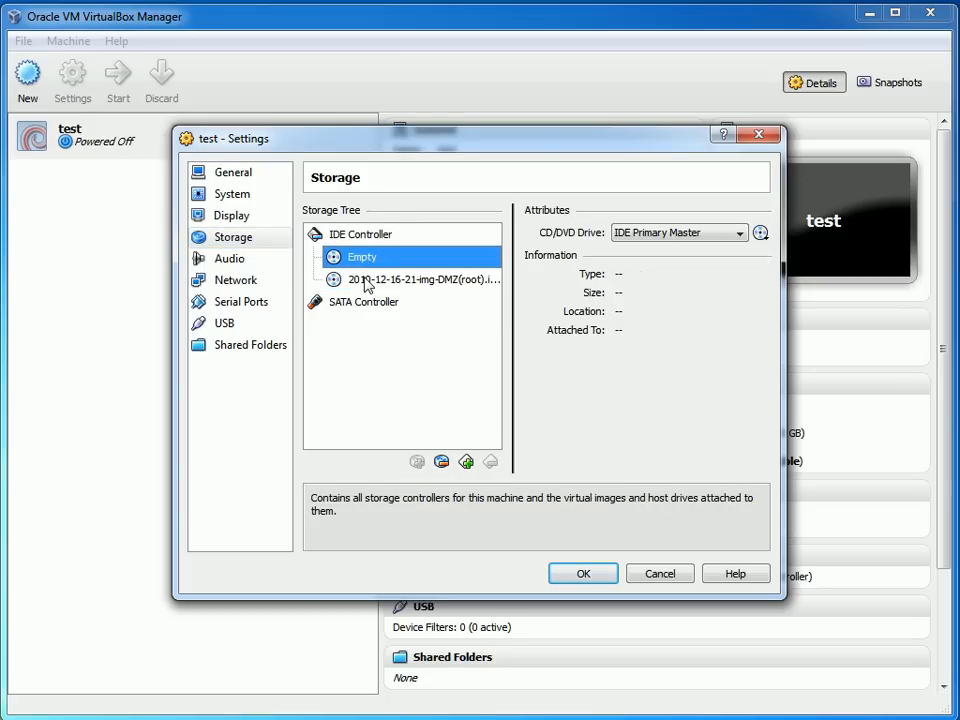
pyautogui.click(361, 234)
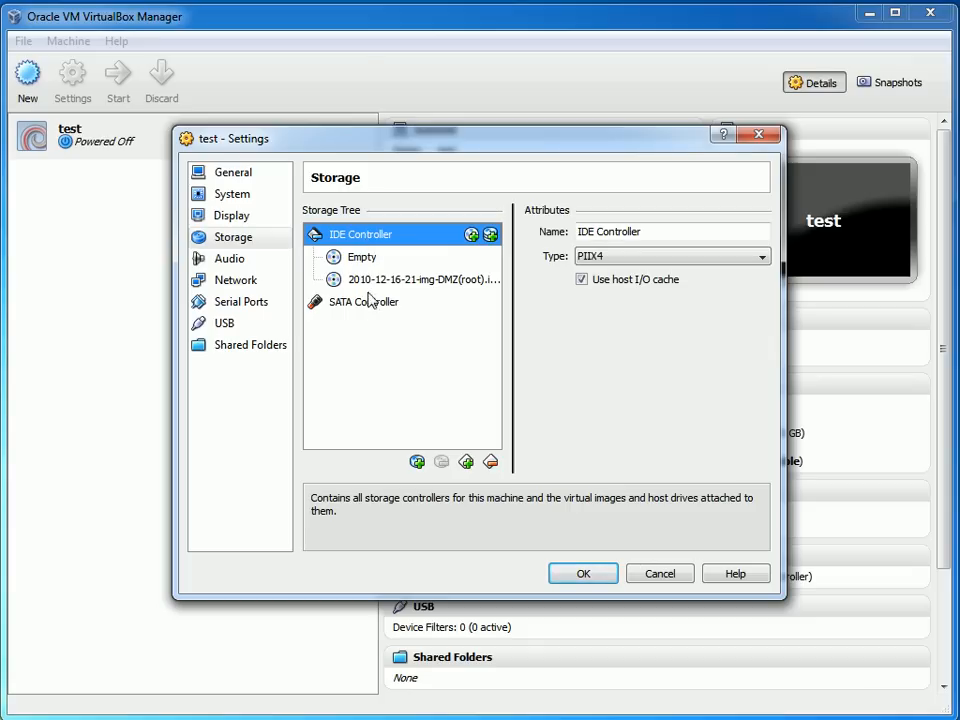
pyautogui.click(363, 301)
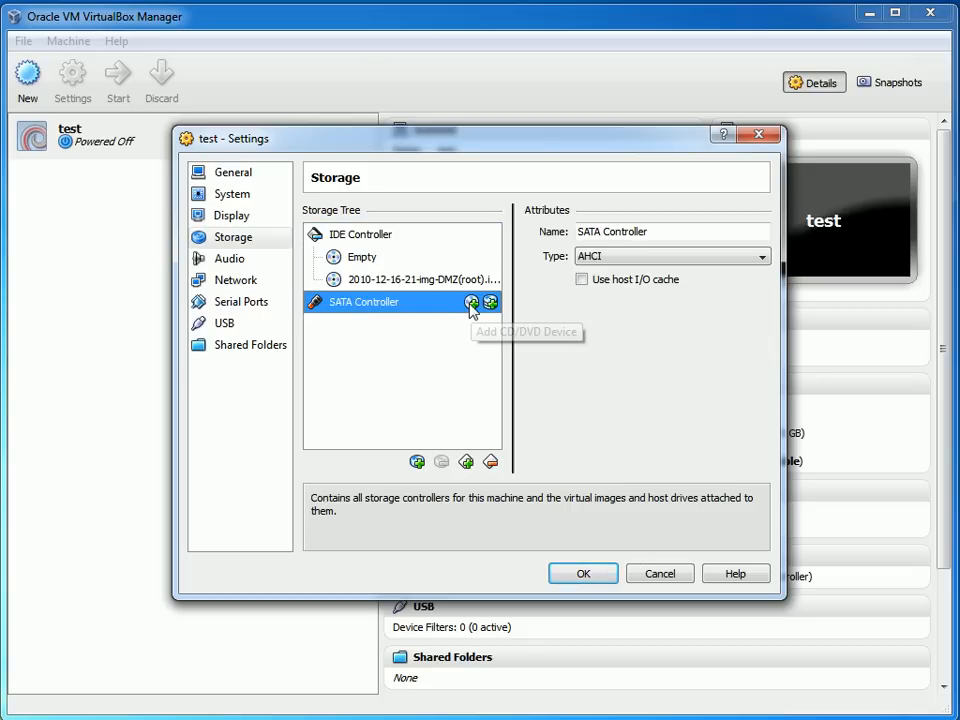
pyautogui.moveTo(337, 317)
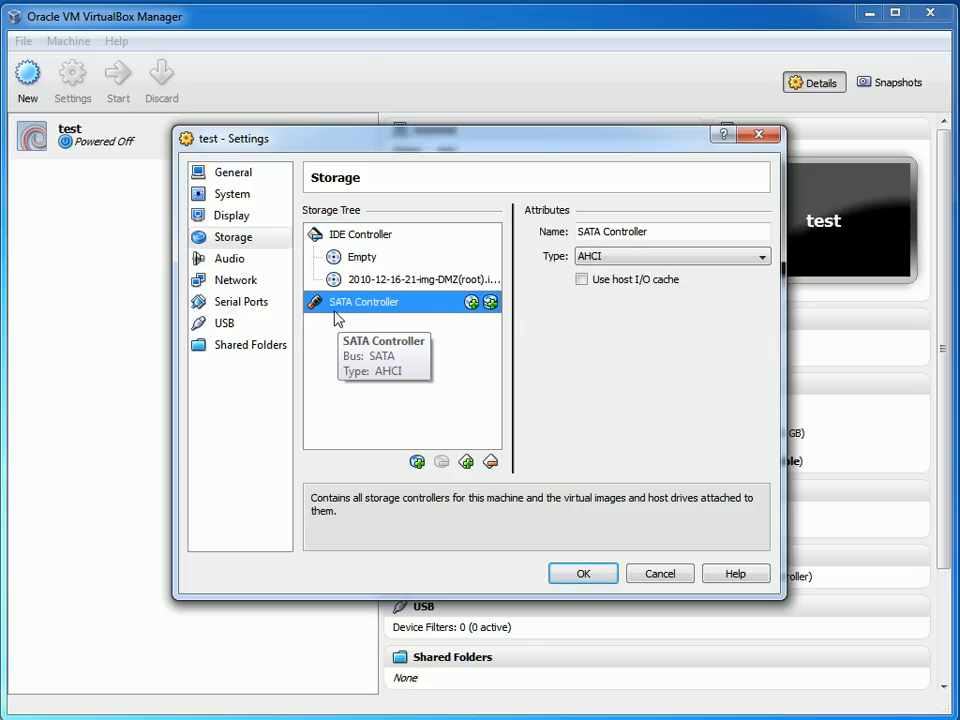
pyautogui.click(361, 234)
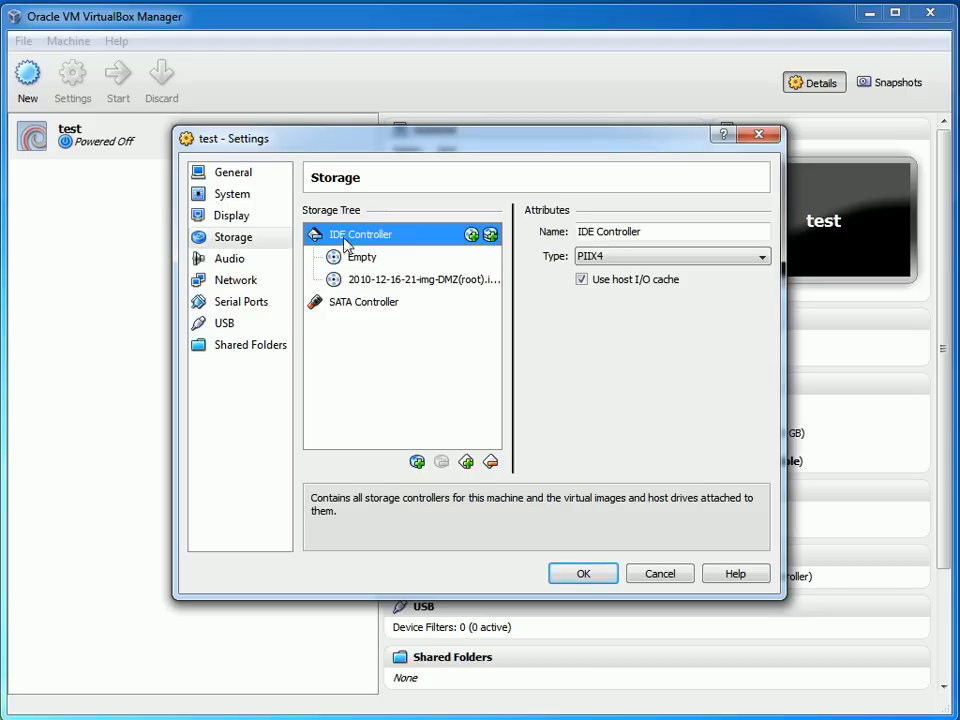
pyautogui.moveTo(387, 308)
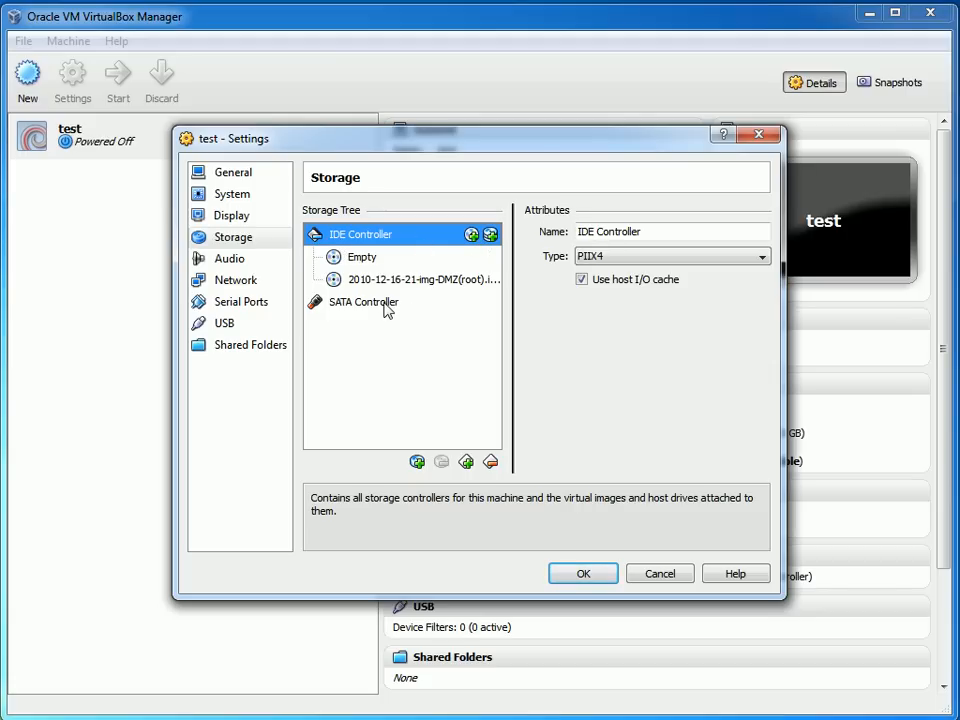
pyautogui.click(363, 302)
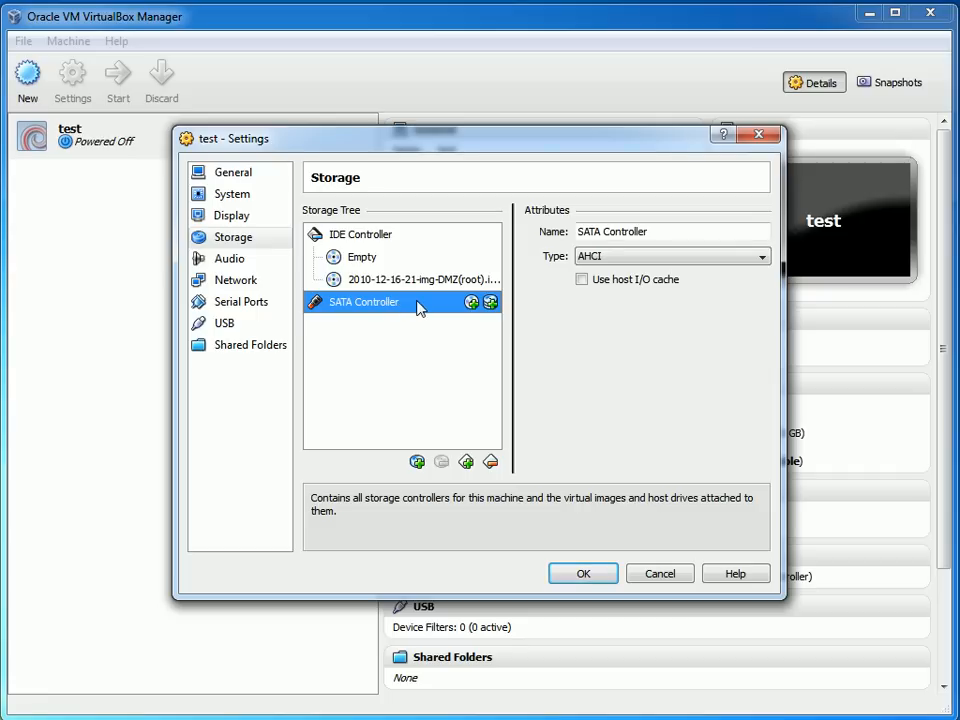
pyautogui.moveTo(492, 302)
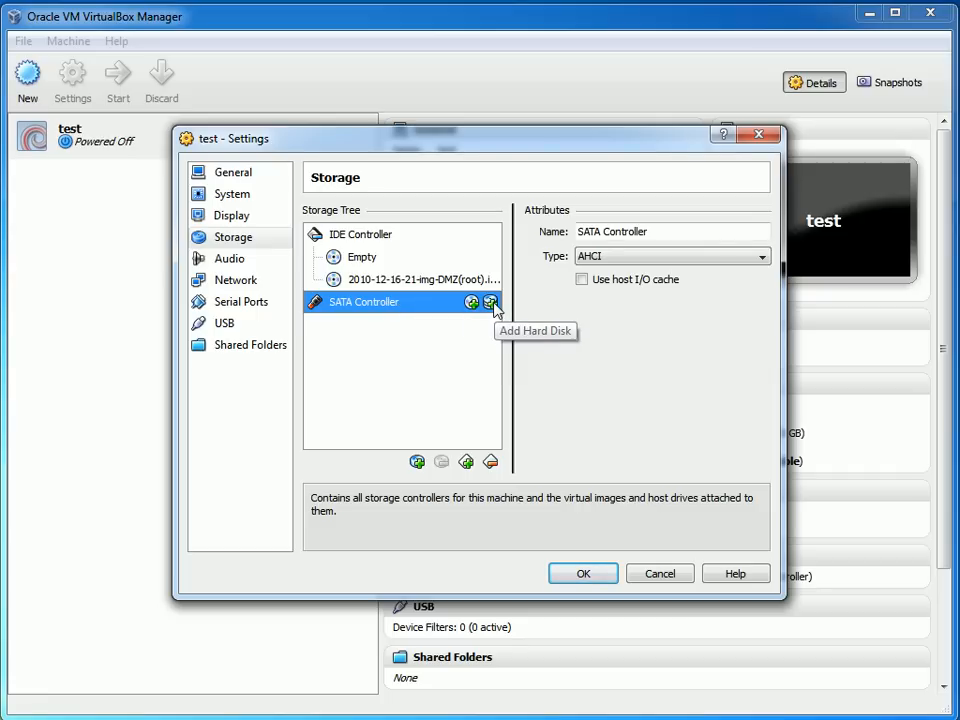
# Step: Start a new fixed-size virtual hard disk on the SATA controller
pyautogui.click(490, 302)
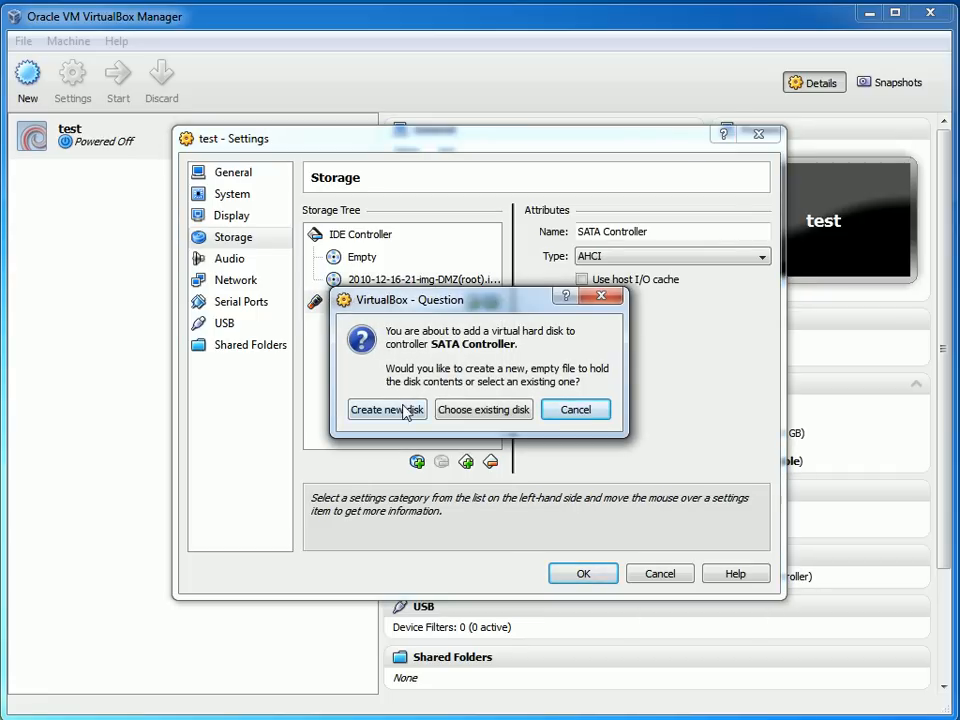
pyautogui.click(387, 409)
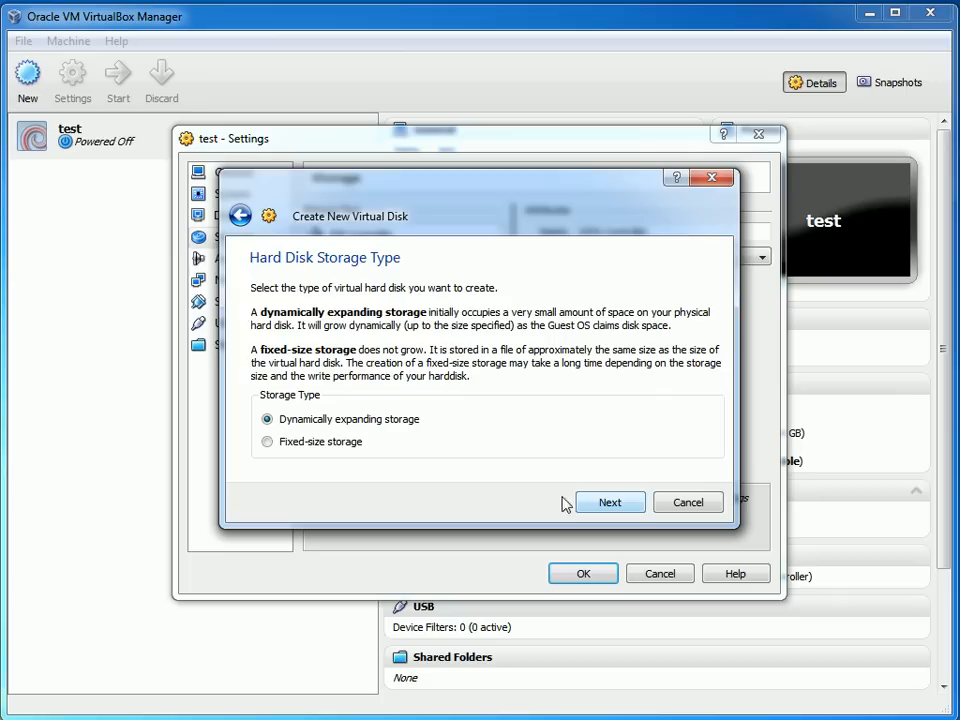
pyautogui.click(267, 441)
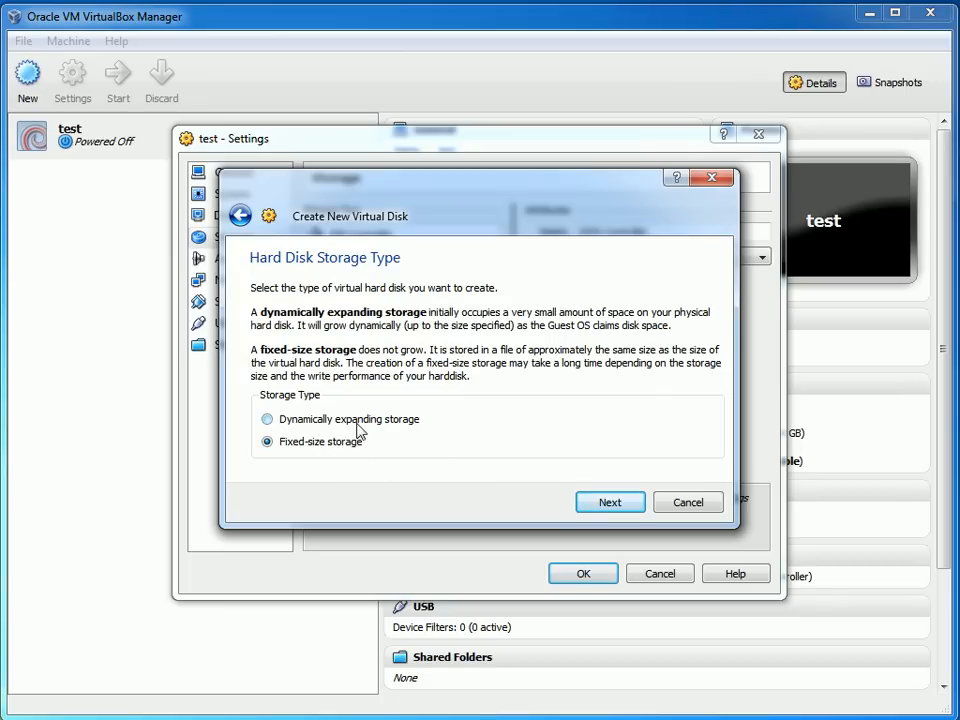
pyautogui.click(609, 502)
pyautogui.write('G:\\')
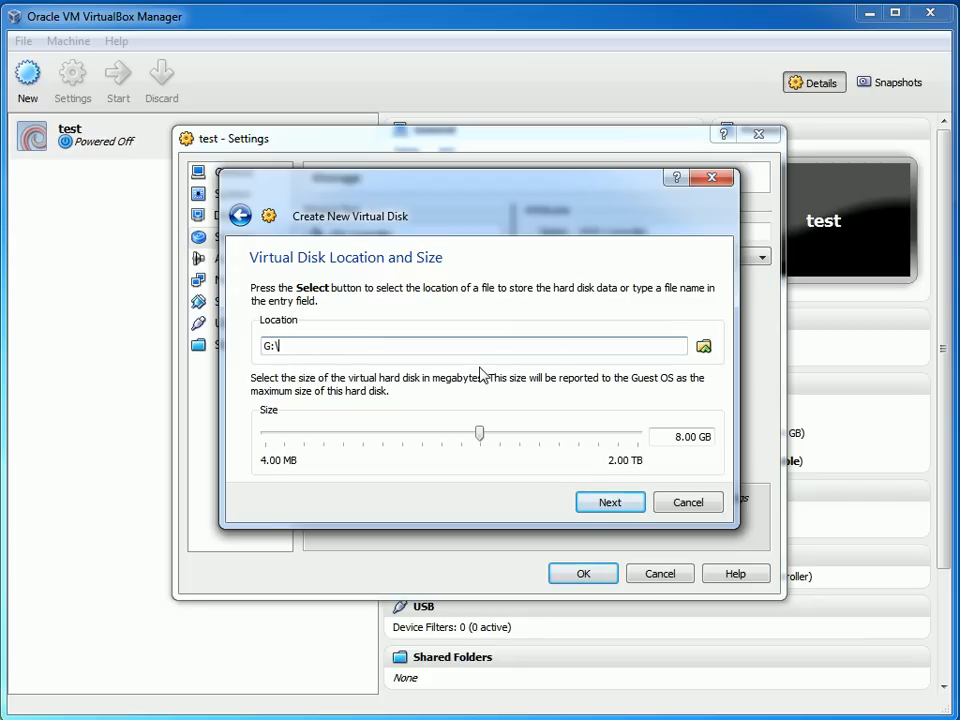
# Step: Name the disk Clonezilla.vdi, size it 30 GB, create and attach it
pyautogui.write('Clonezill')
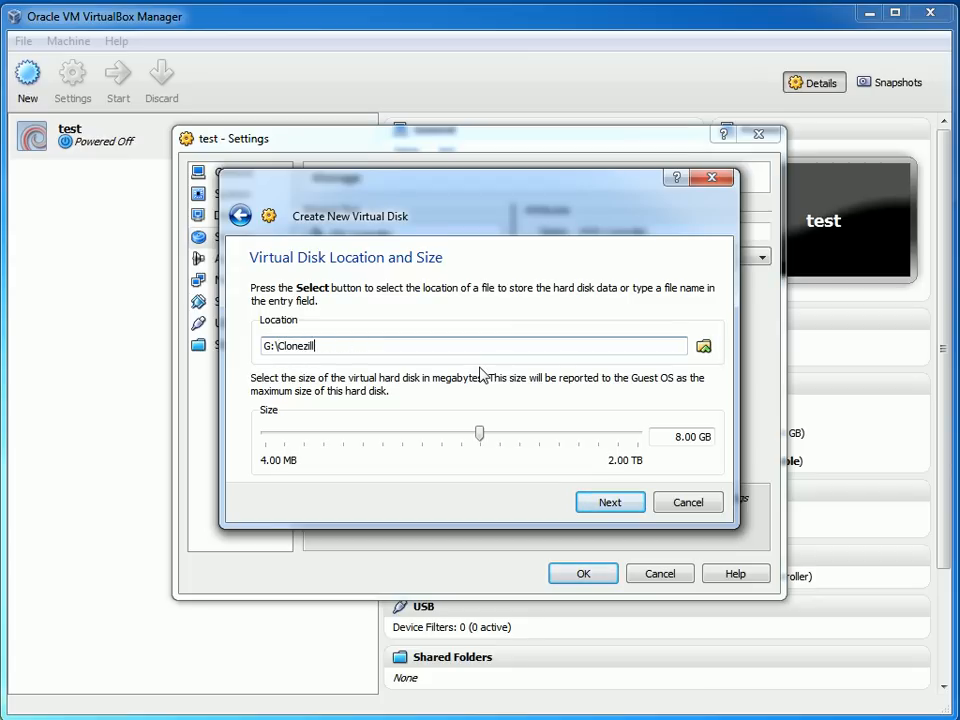
pyautogui.write('a.')
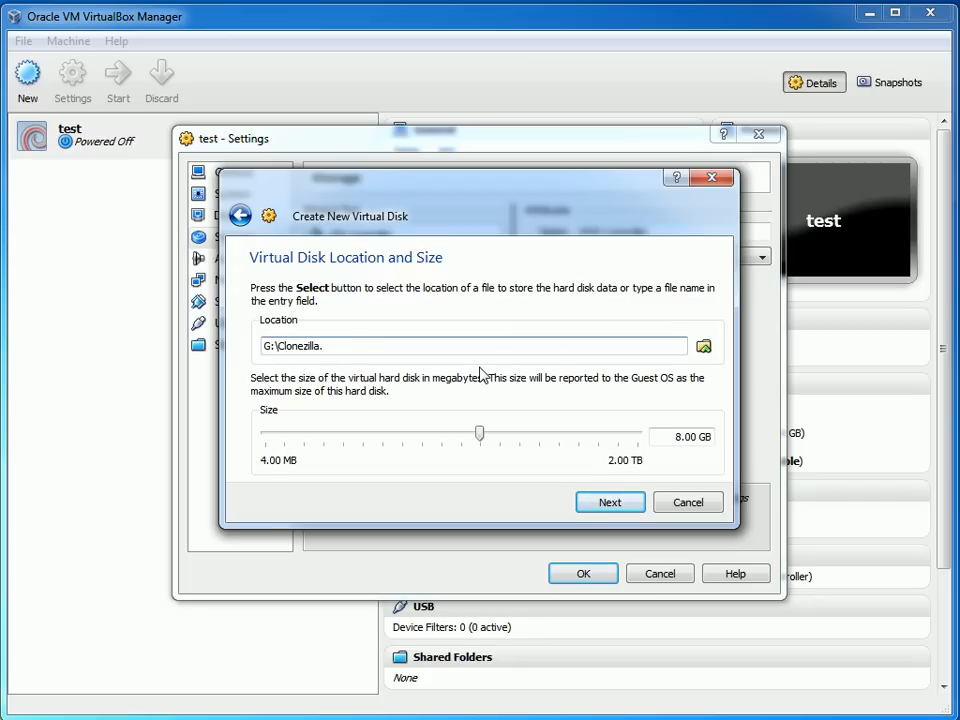
pyautogui.write('vdi')
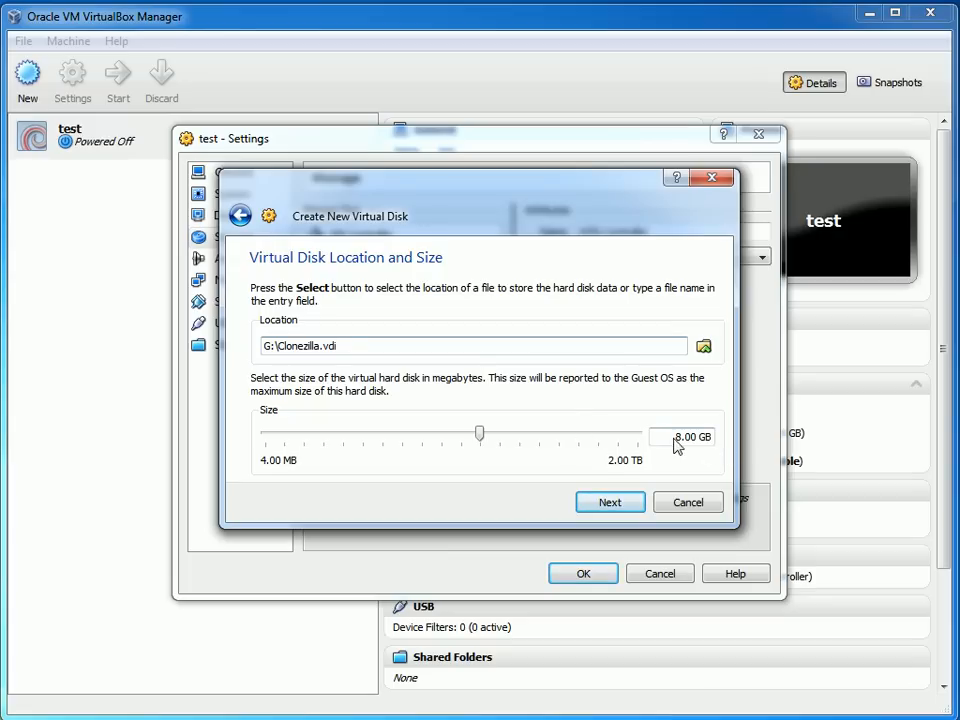
pyautogui.moveTo(479, 432); pyautogui.dragTo(517, 432)
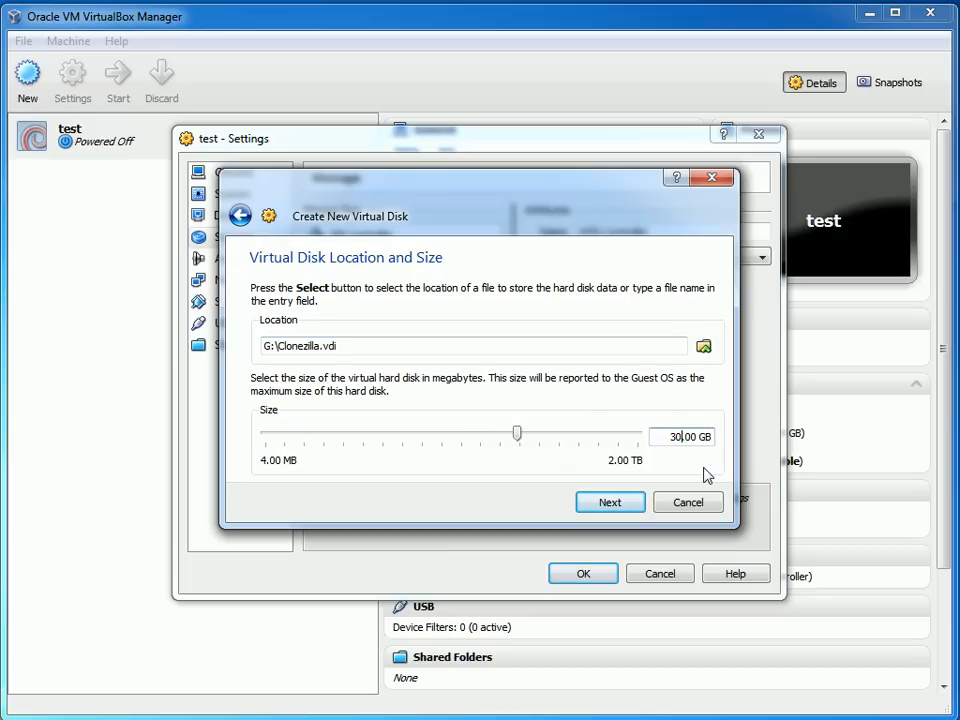
pyautogui.click(610, 502)
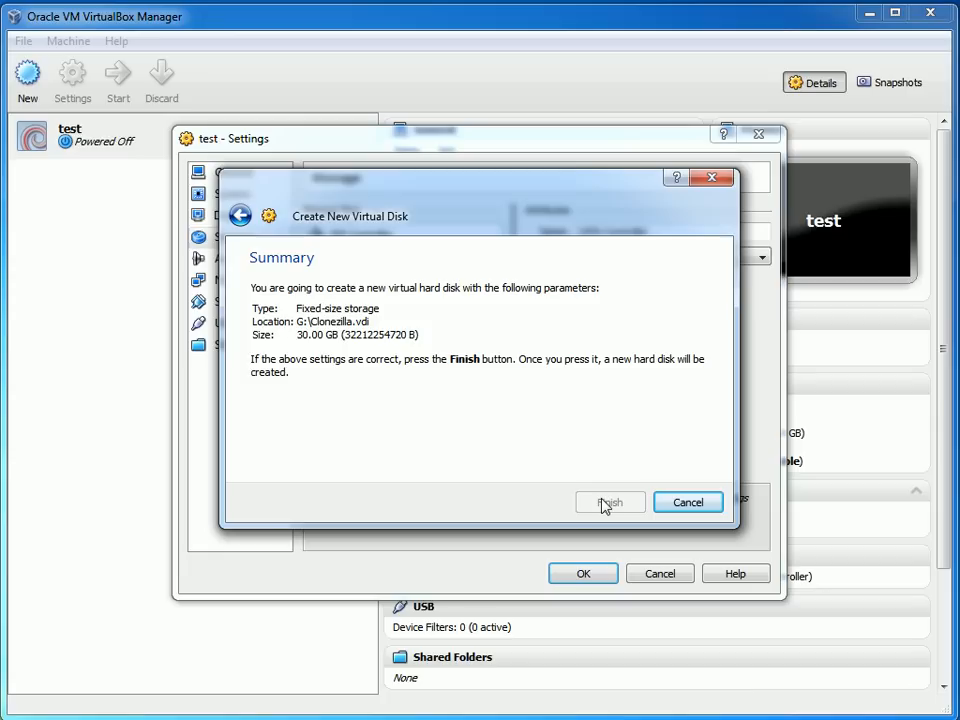
pyautogui.click(610, 502)
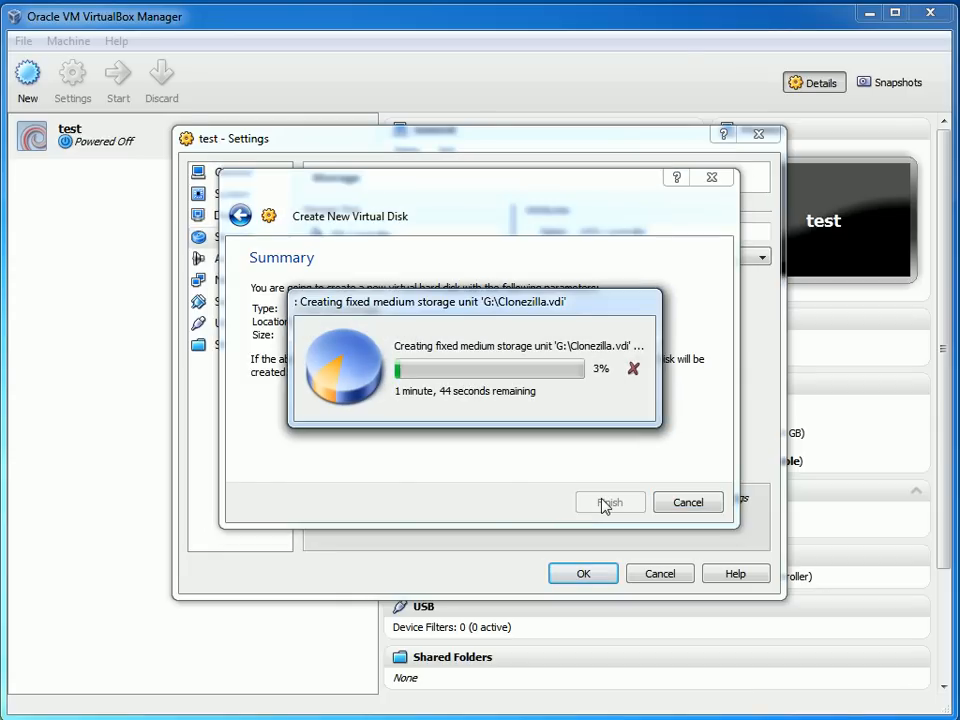
pyautogui.click(610, 502)
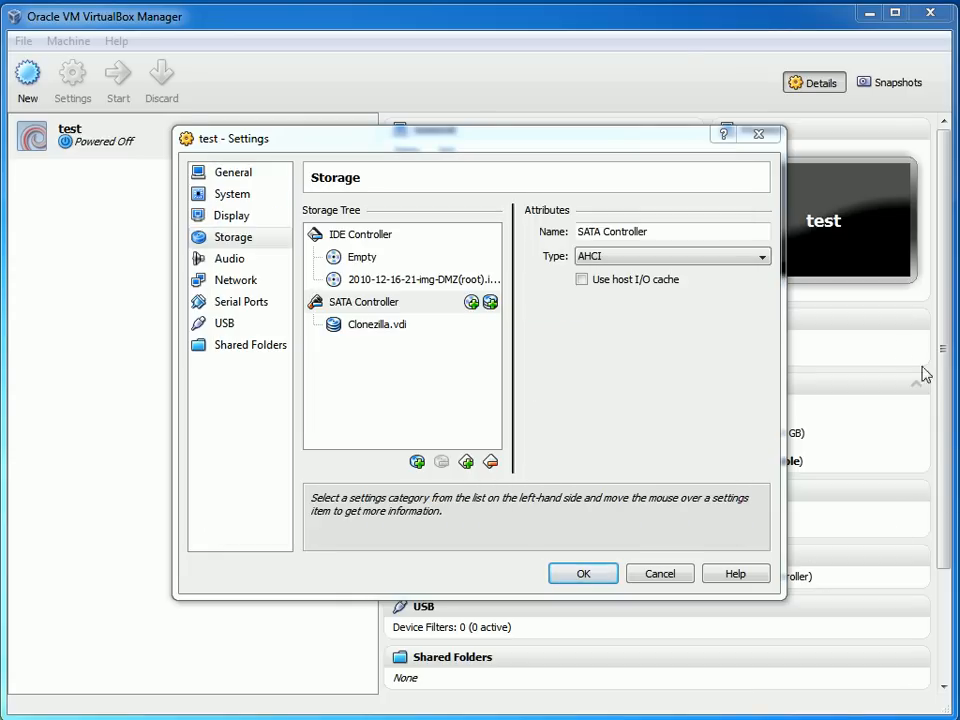
# Step: Load 1.2.2-31.ISO into the empty IDE CD/DVD drive
pyautogui.click(381, 322)
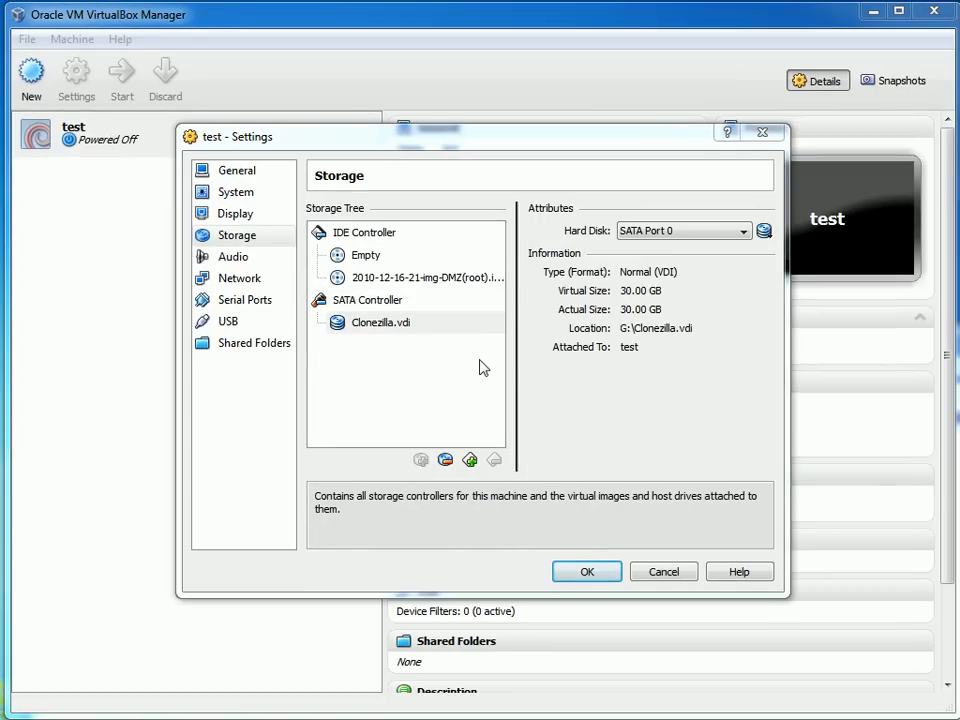
pyautogui.moveTo(474, 365)
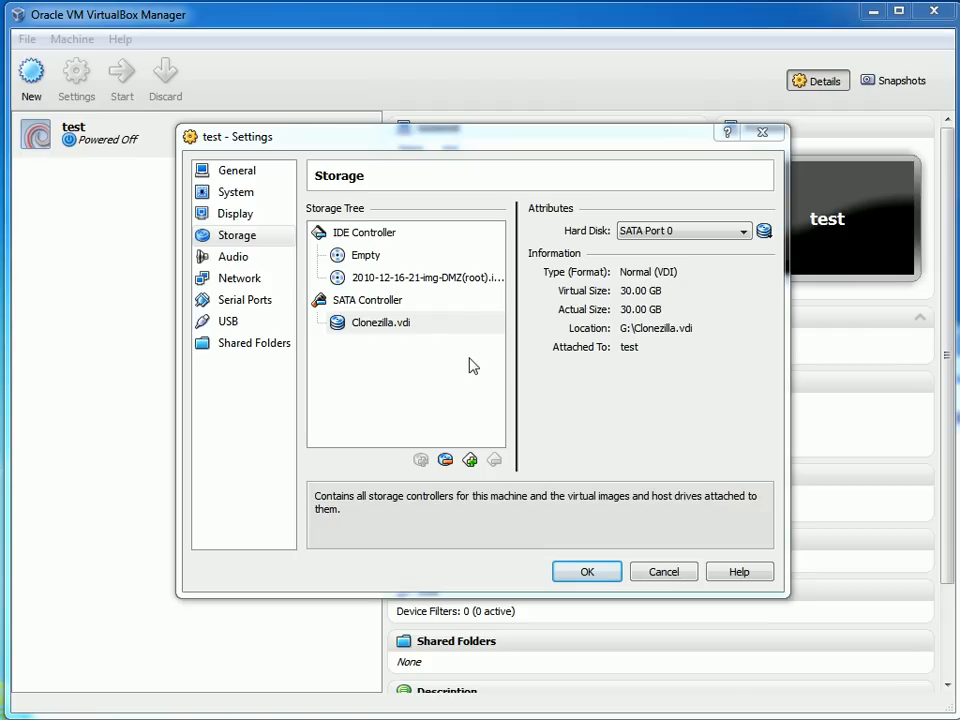
pyautogui.moveTo(420, 289)
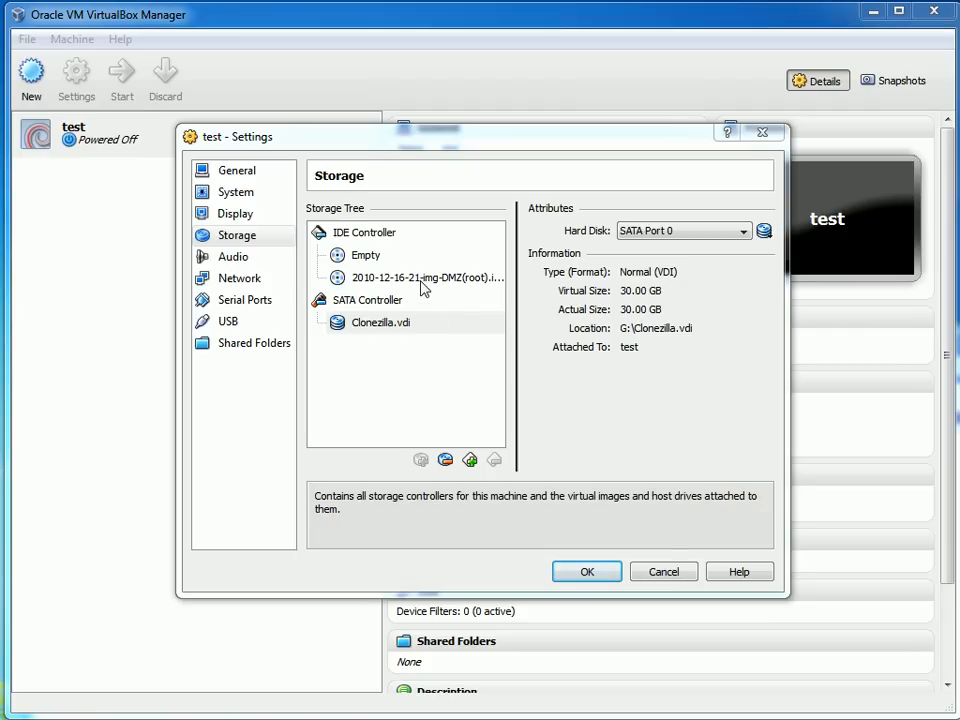
pyautogui.click(427, 277)
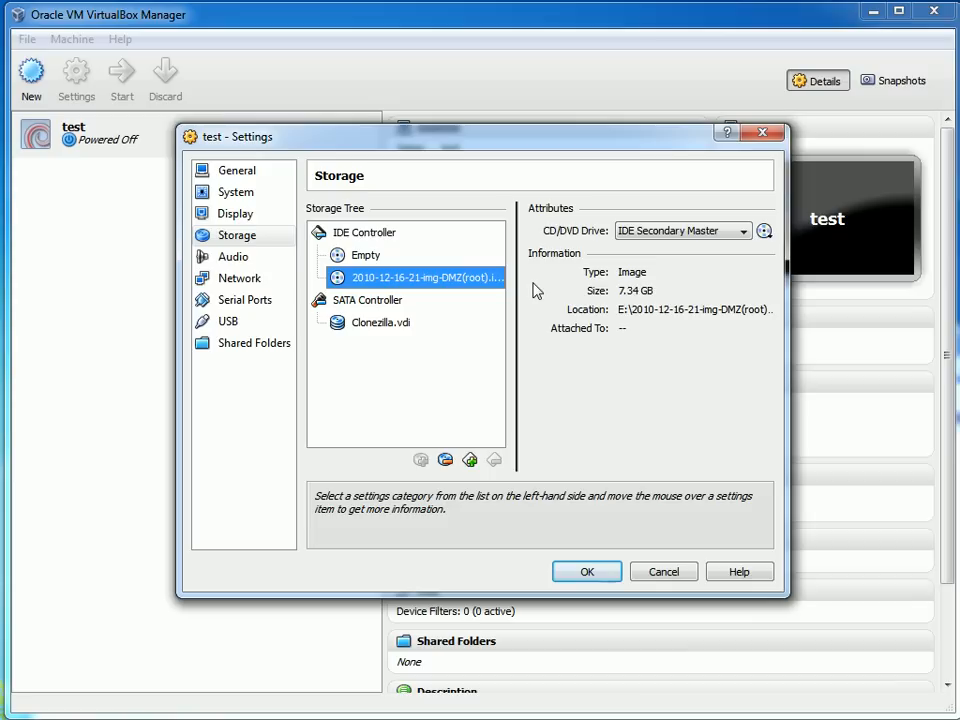
pyautogui.moveTo(655, 305)
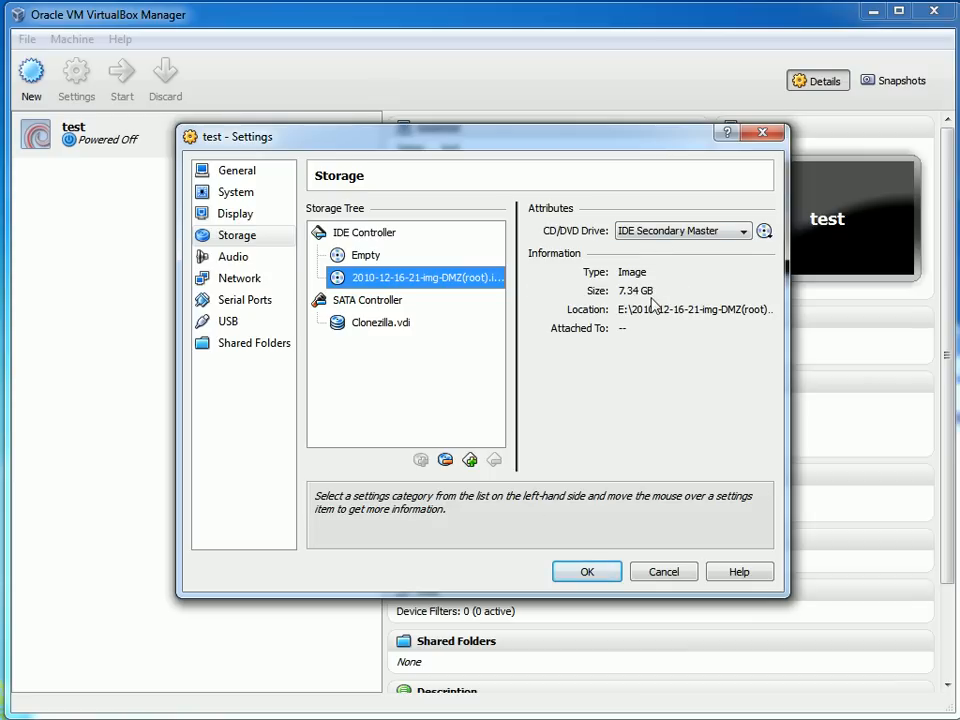
pyautogui.click(365, 255)
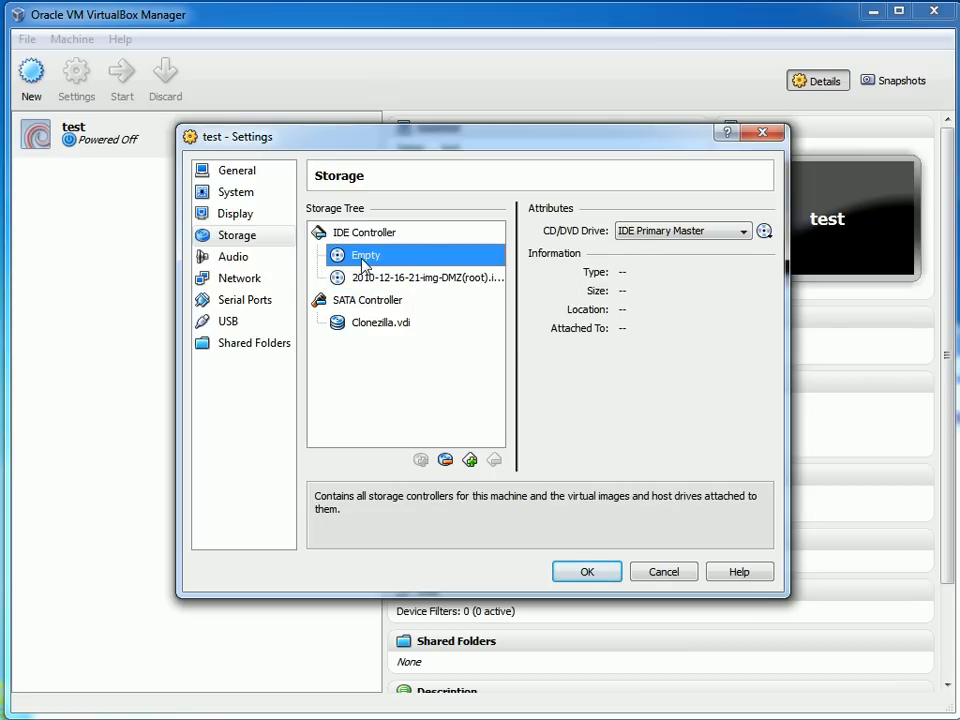
pyautogui.click(764, 231)
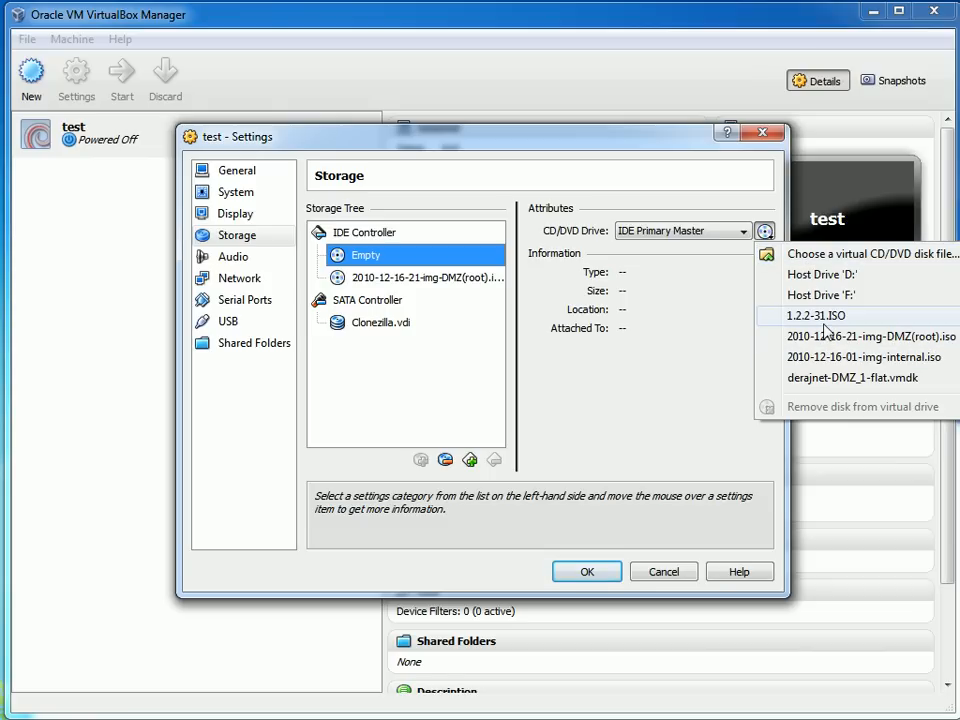
pyautogui.moveTo(820, 295)
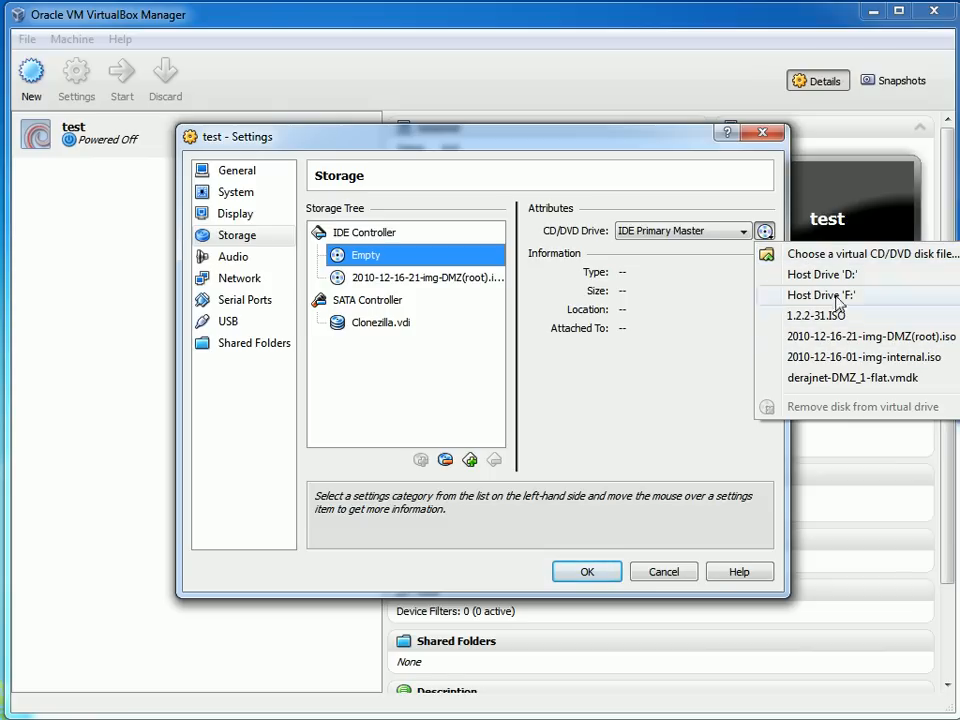
pyautogui.moveTo(818, 315)
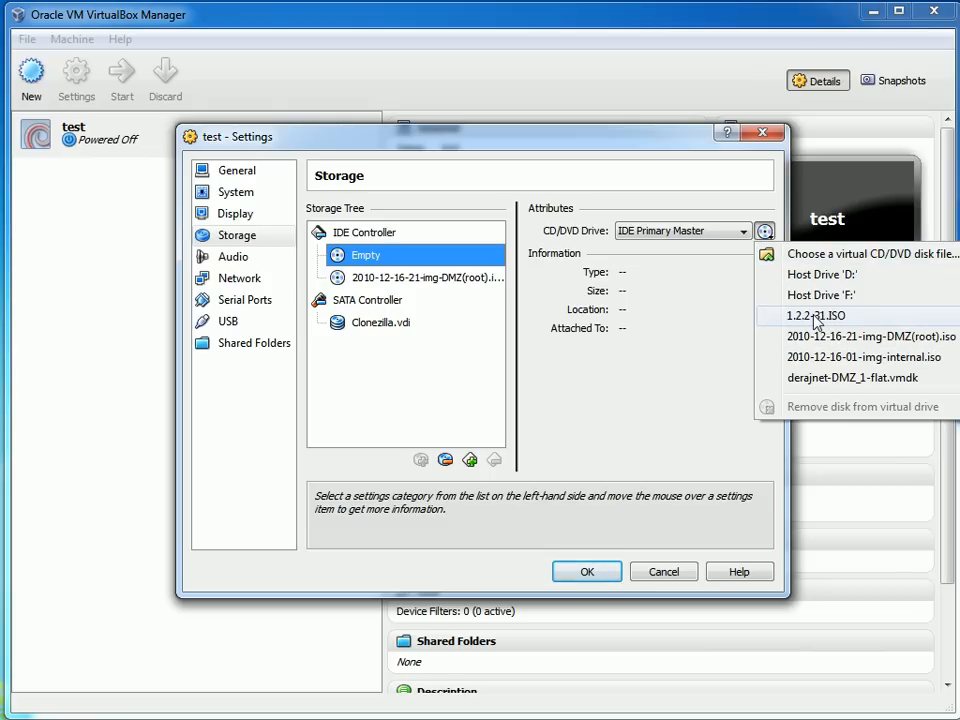
pyautogui.click(813, 315)
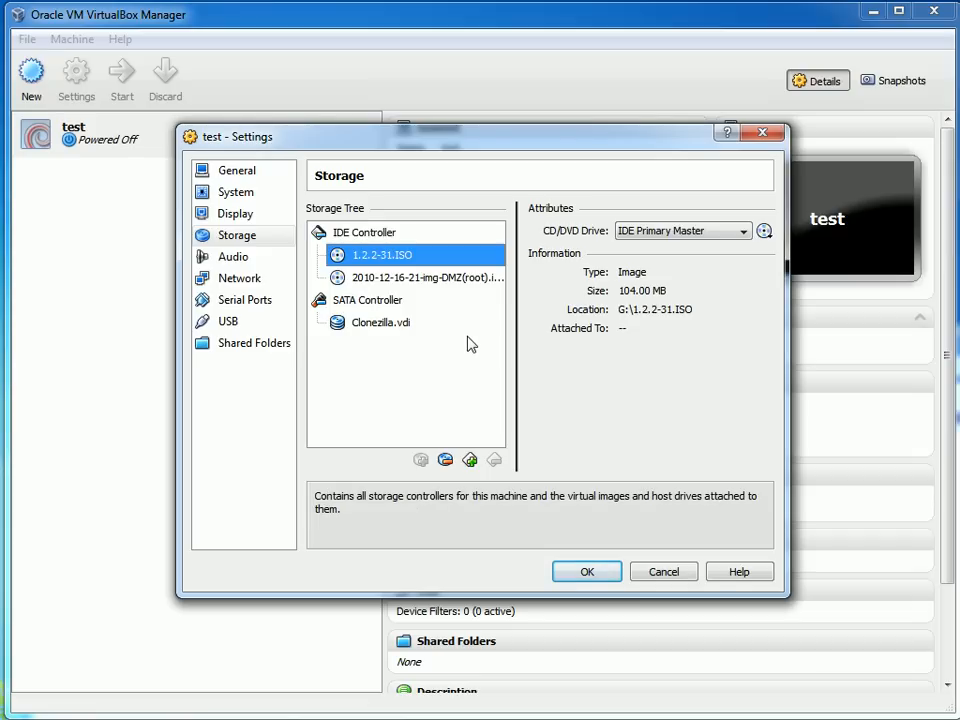
pyautogui.moveTo(465, 328)
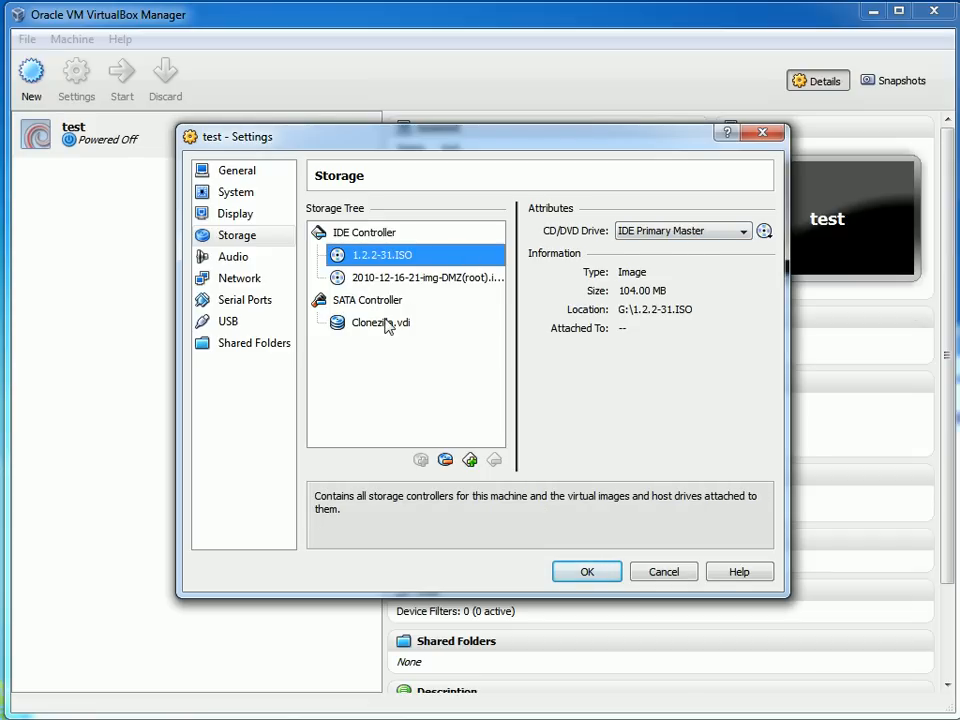
pyautogui.moveTo(380, 322)
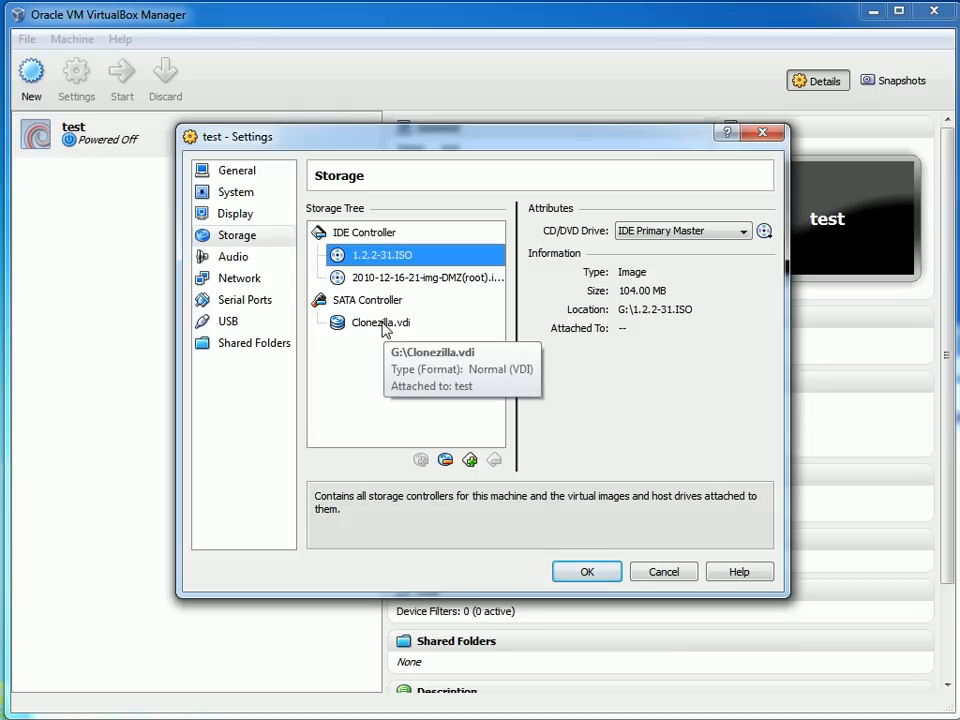
# Step: Keep the DMZ image on the IDE secondary master and save the settings
pyautogui.click(424, 277)
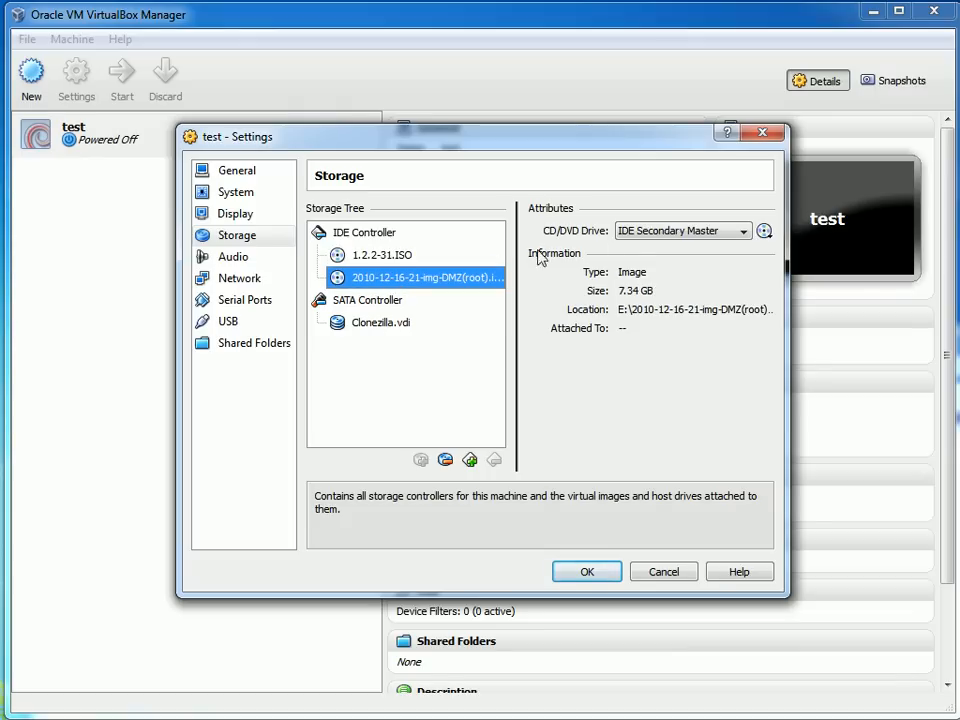
pyautogui.click(743, 231)
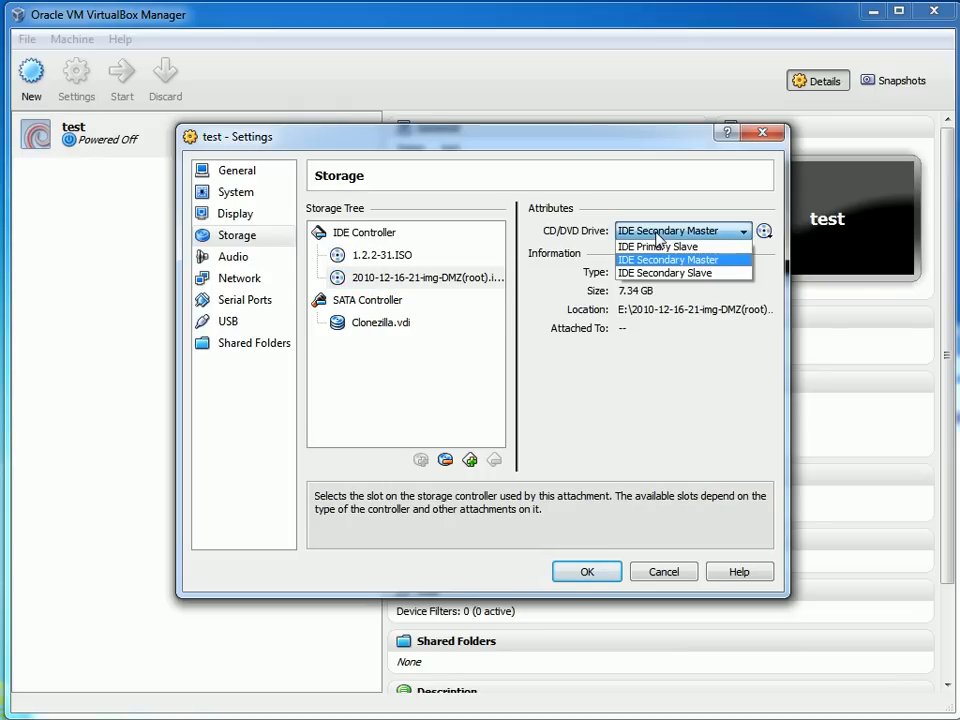
pyautogui.click(668, 259)
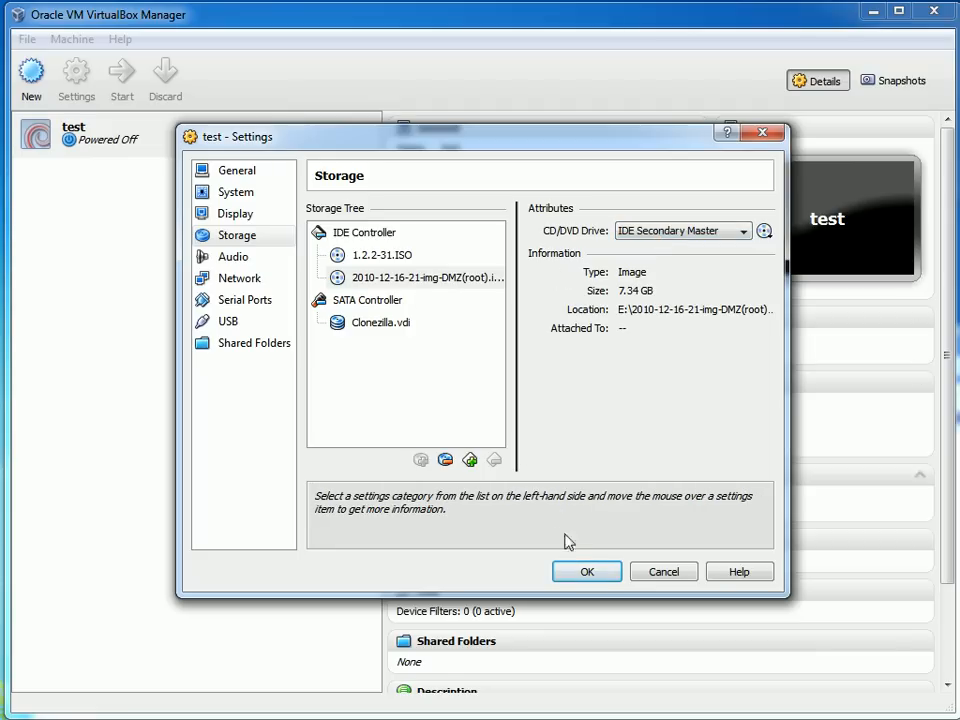
pyautogui.click(587, 571)
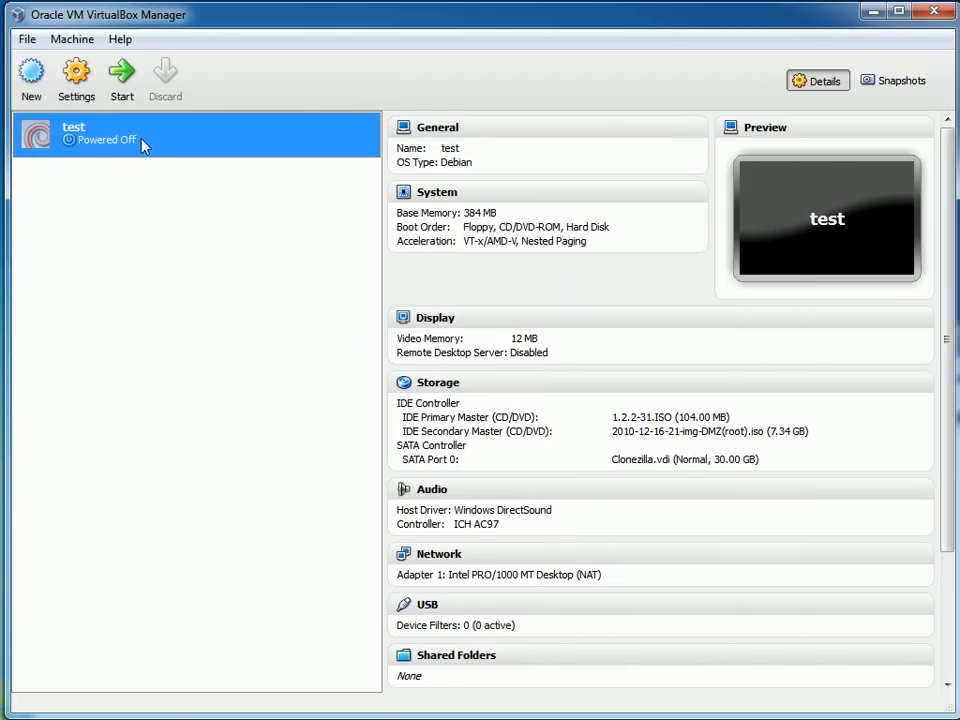
pyautogui.moveTo(386, 285)
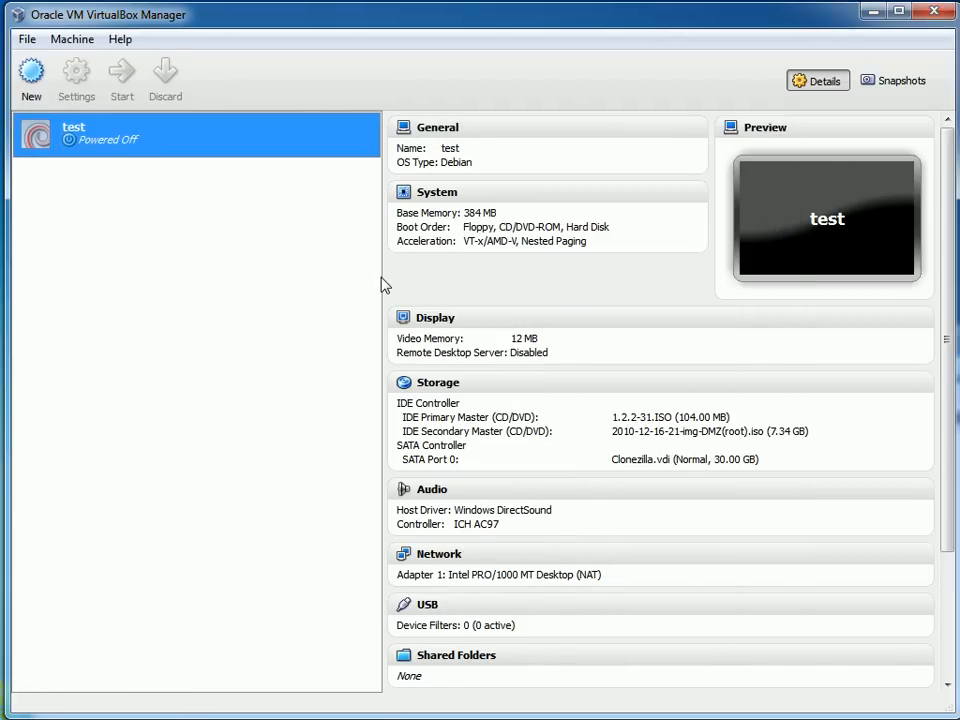
# Step: Start the test VM and dismiss the two colour-depth notices and the mouse-integration notice
pyautogui.click(121, 77)
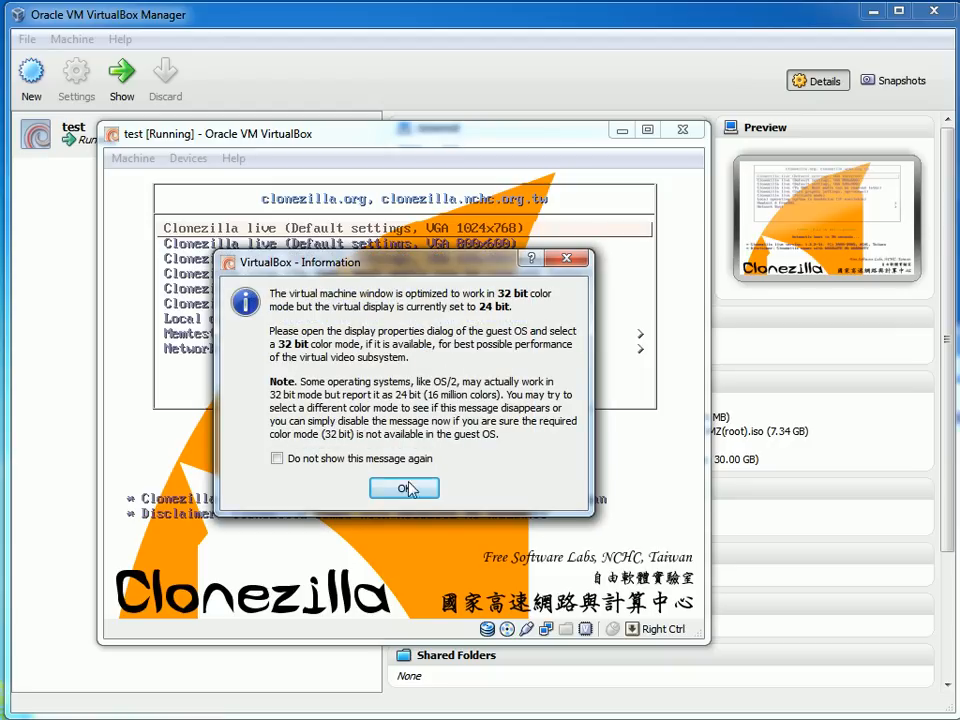
pyautogui.click(404, 488)
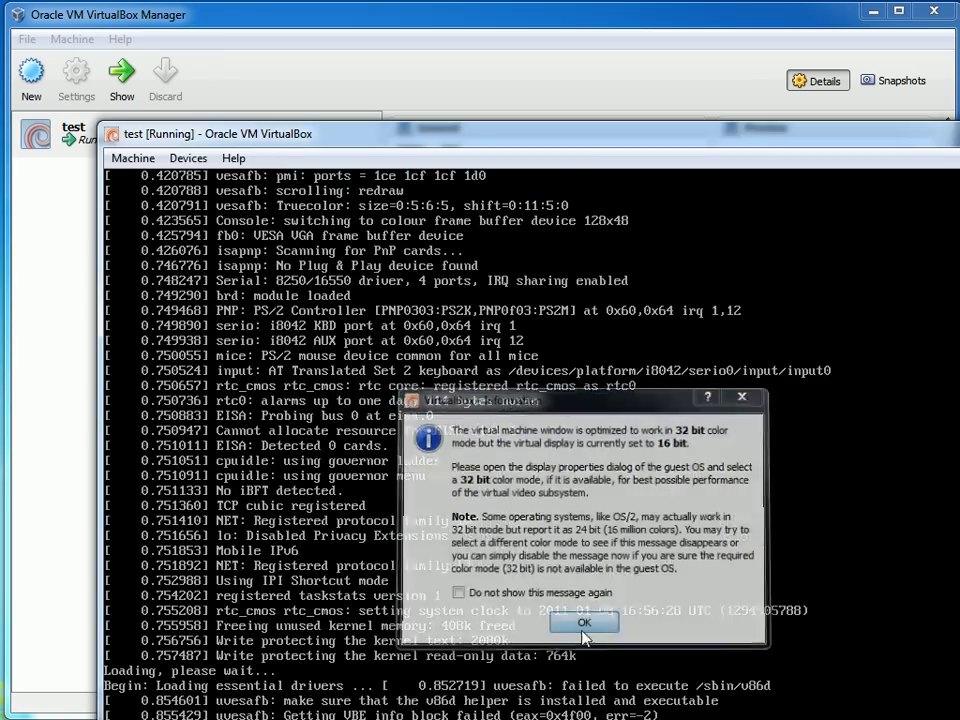
pyautogui.click(585, 622)
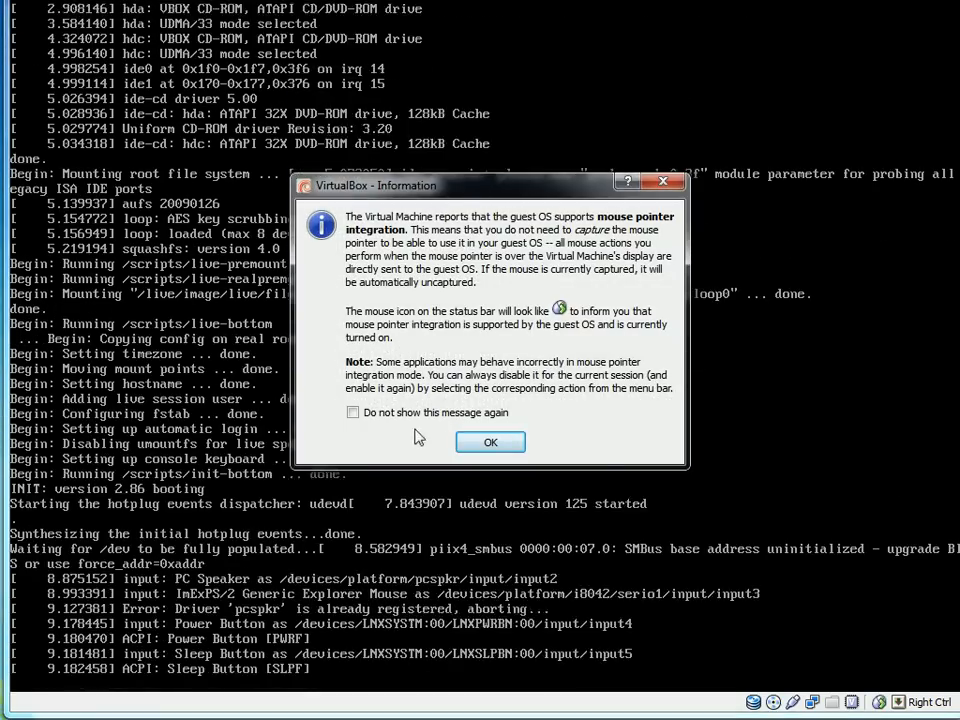
pyautogui.click(490, 442)
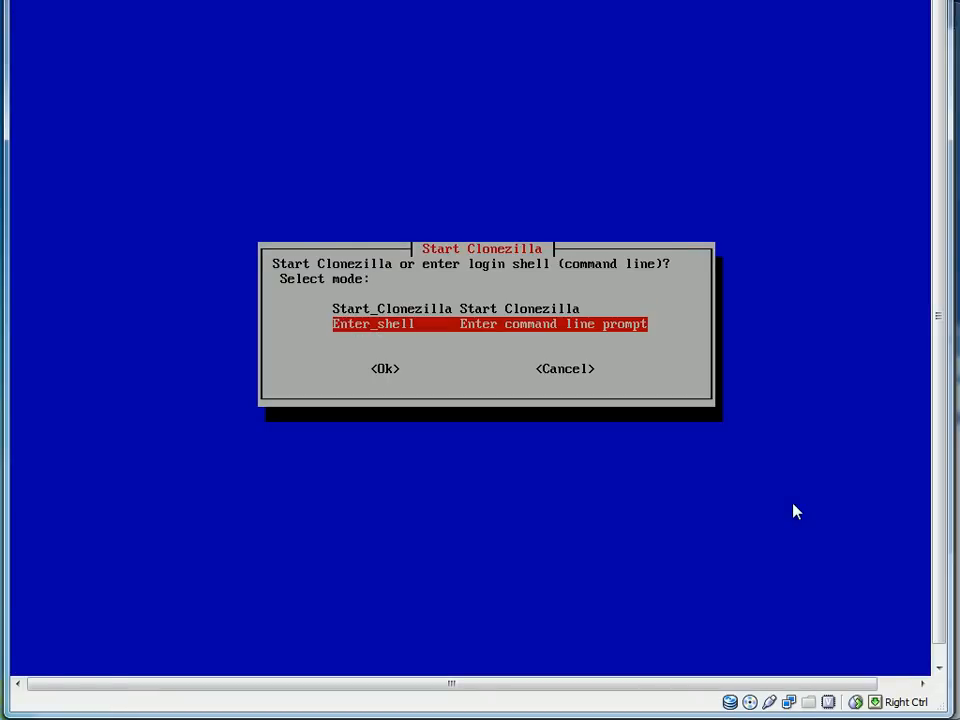
# Step: Choose Enter_shell, then run su and fdisk -l in the guest
pyautogui.click(385, 368)
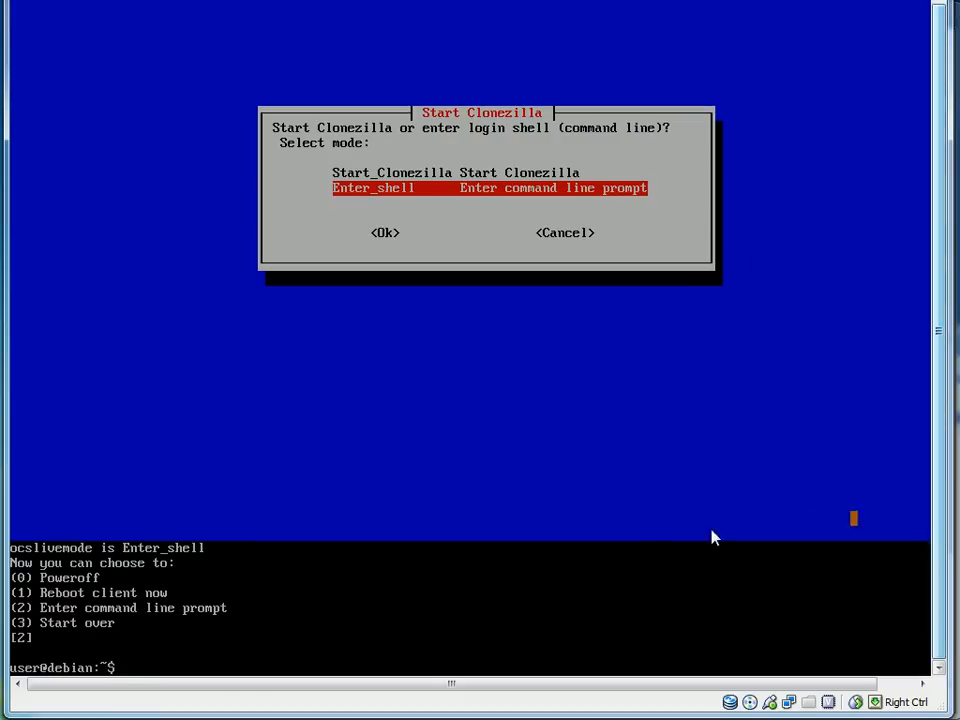
pyautogui.write('su')
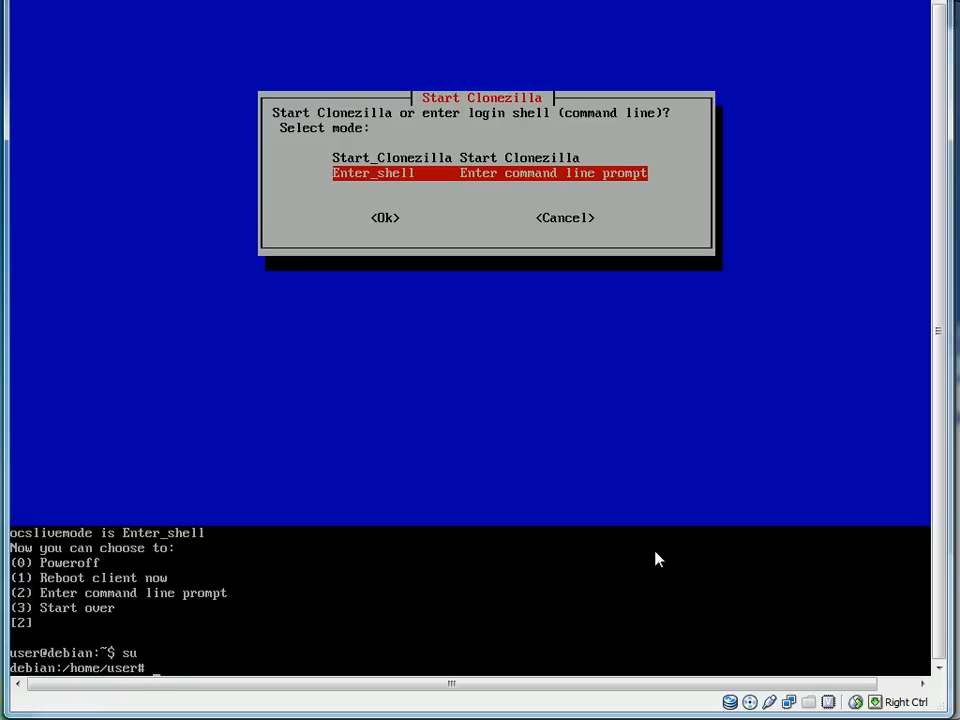
pyautogui.write('fdisk -l | more')
pyautogui.write('ls')
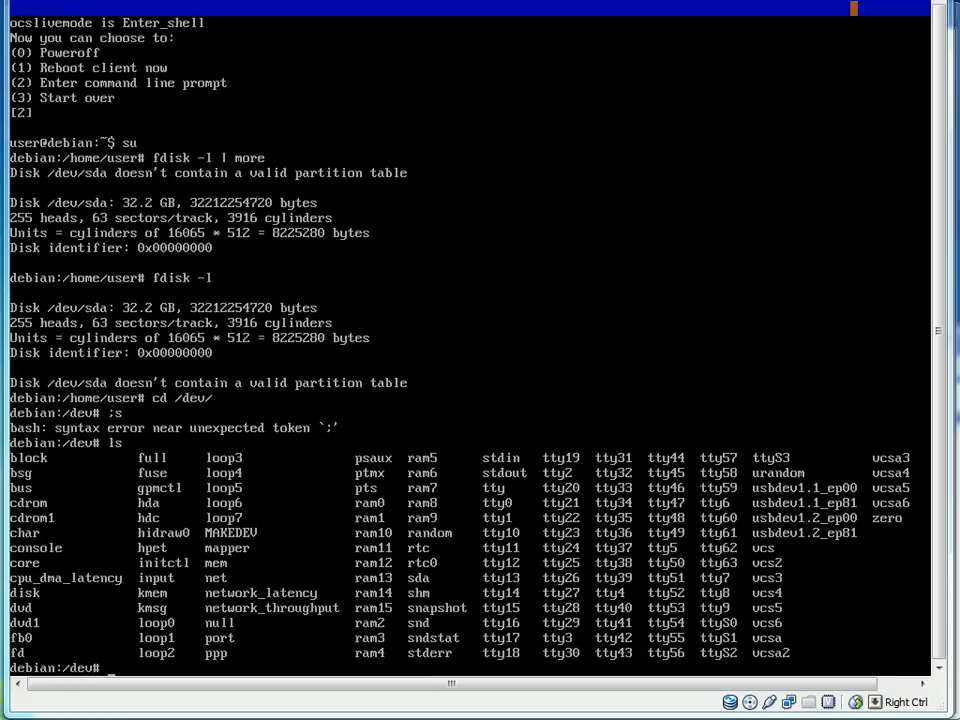
pyautogui.moveTo(784, 271)
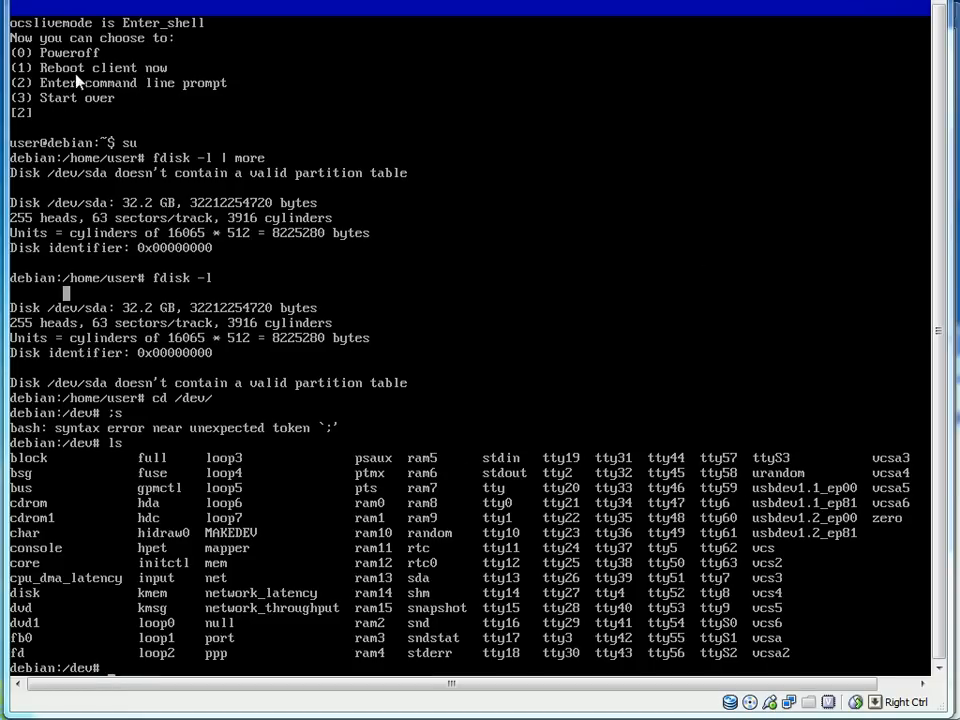
pyautogui.moveTo(685, 135)
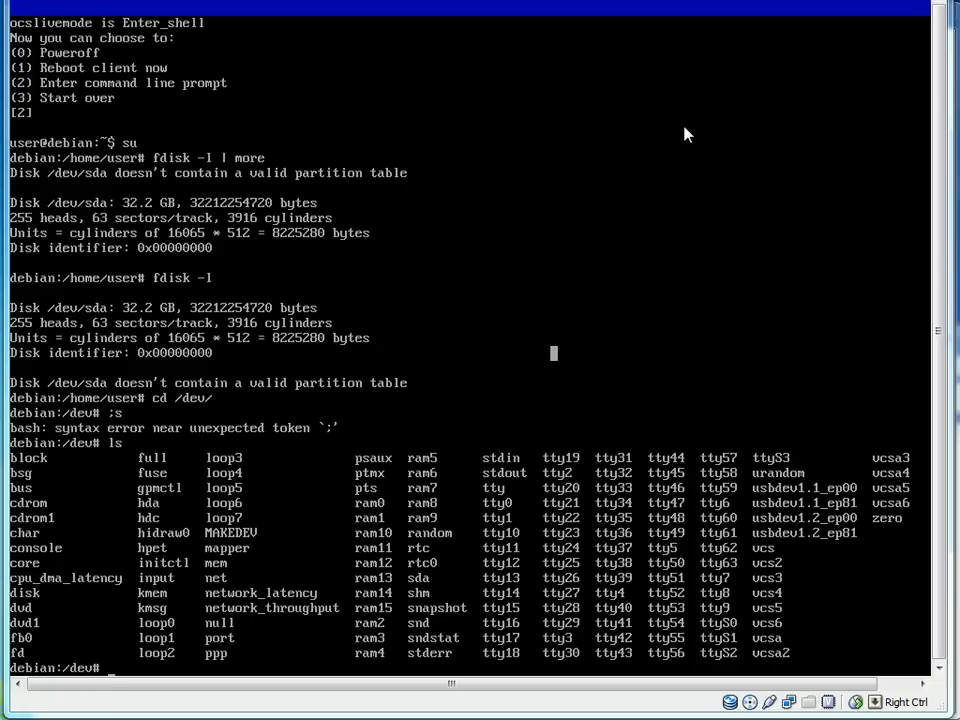
# Step: Mount /dev/cdrom1 at /home/partimag/ and change into /home/partimag
pyautogui.write('mount /dev/cdrom1 /home')
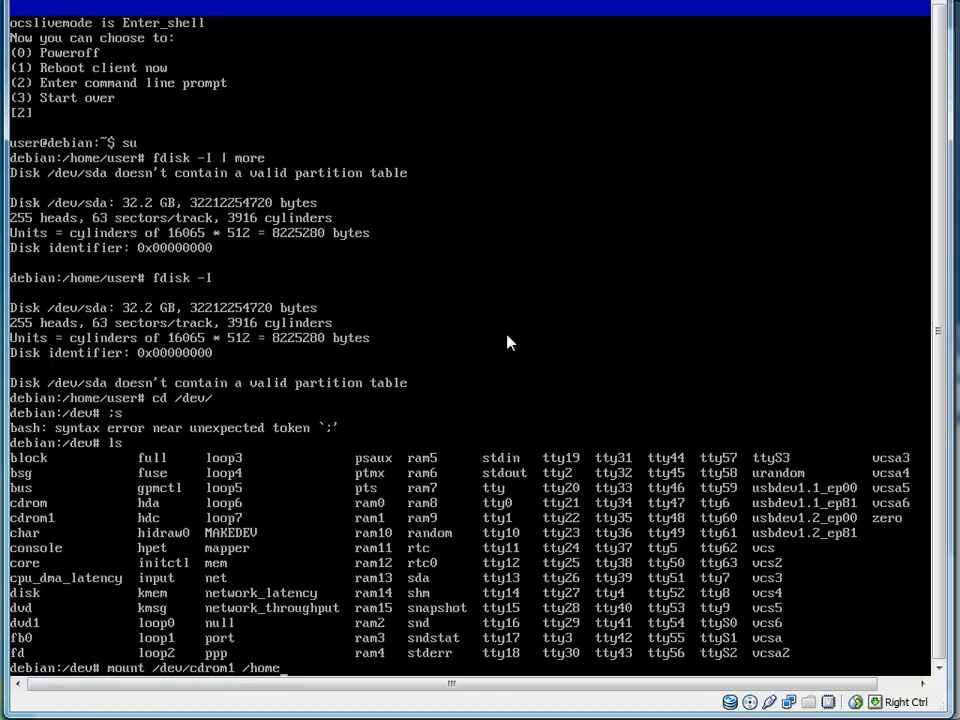
pyautogui.write('partimag/')
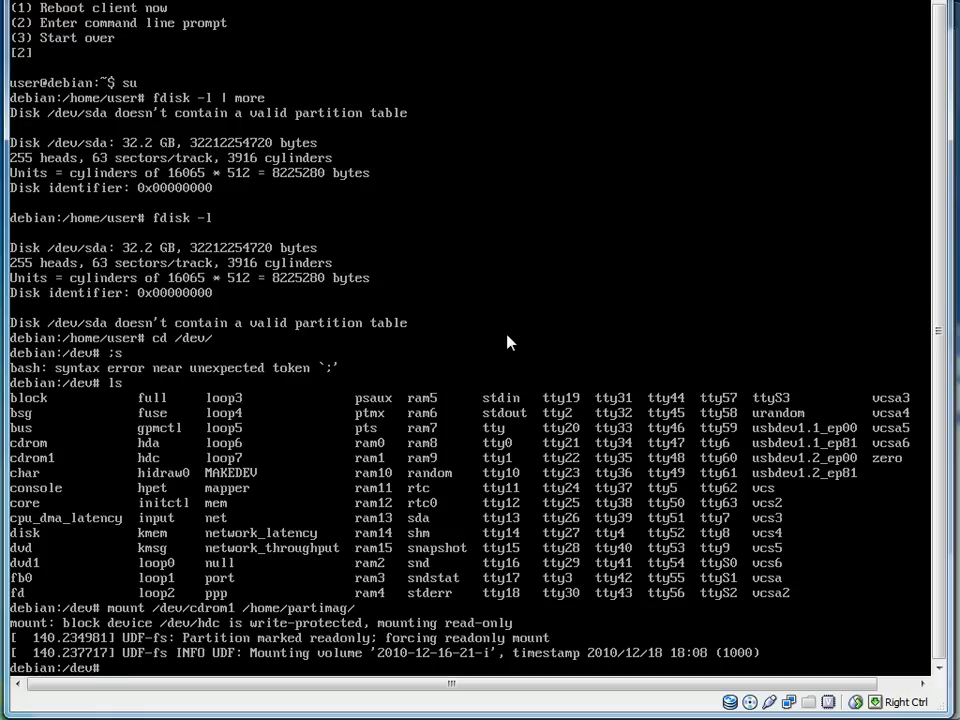
pyautogui.write('cd /home/partimag')
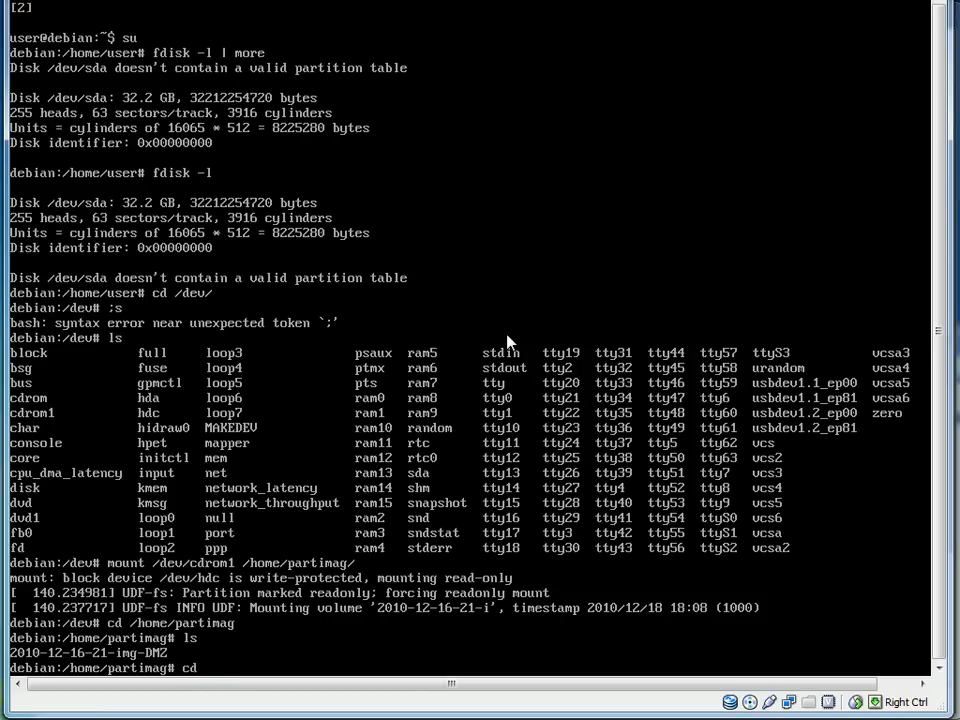
# Step: Run ocs-live to launch the Clonezilla wizard
pyautogui.write('ocs')
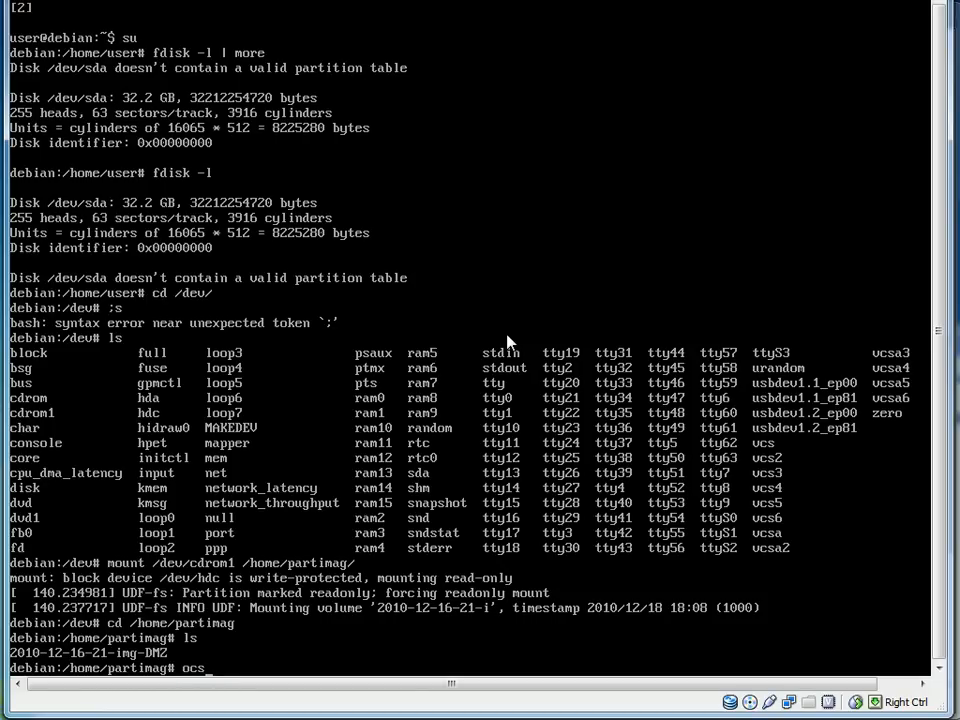
pyautogui.write('-live')
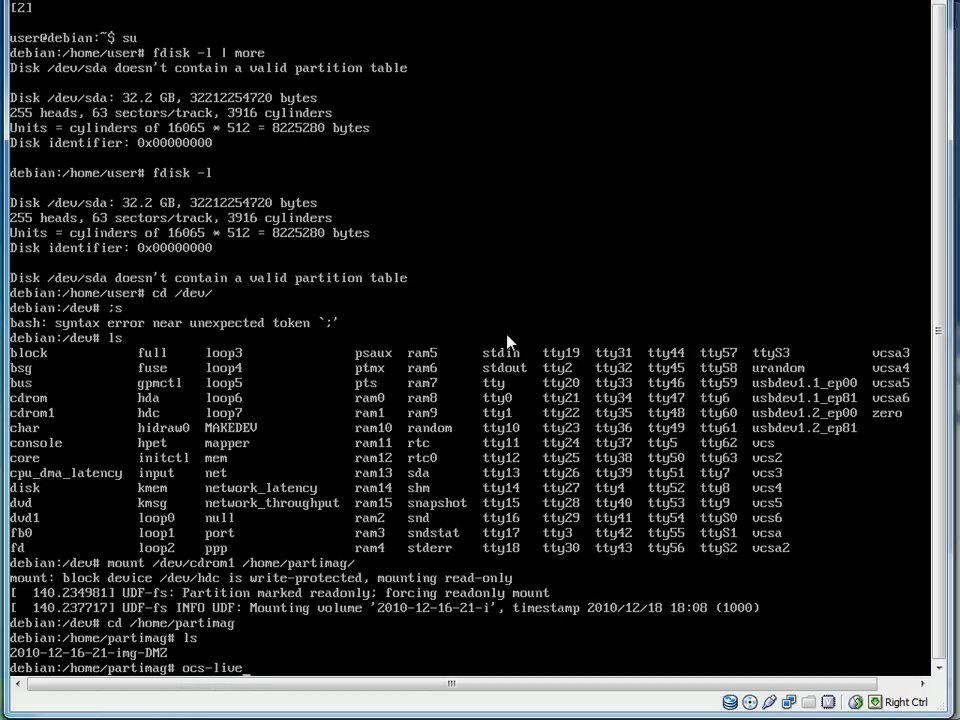
pyautogui.press('Return')
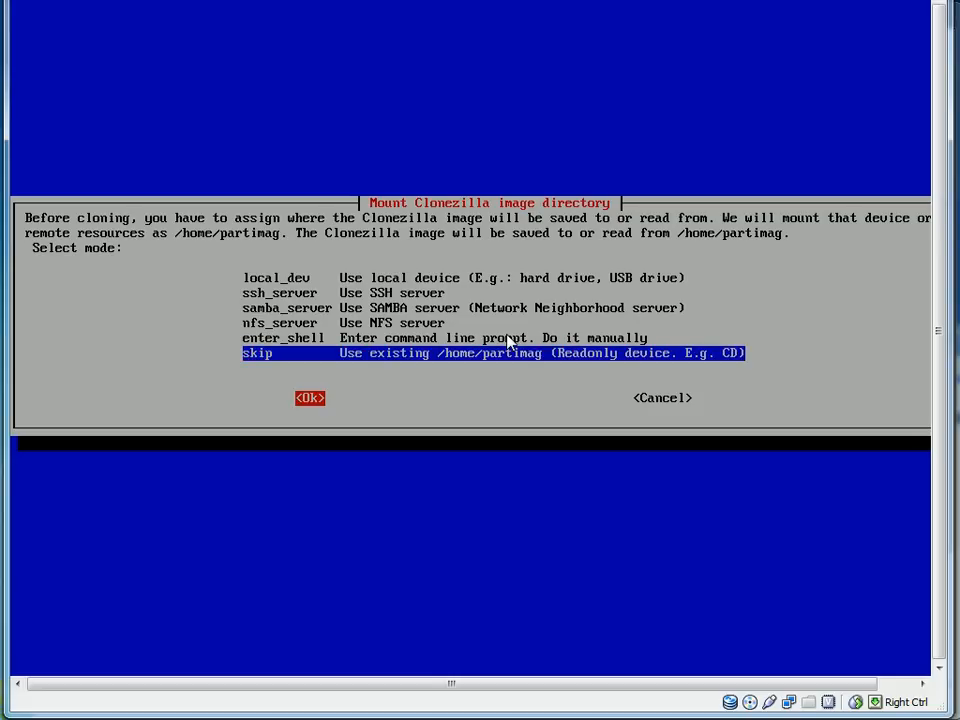
pyautogui.click(310, 398)
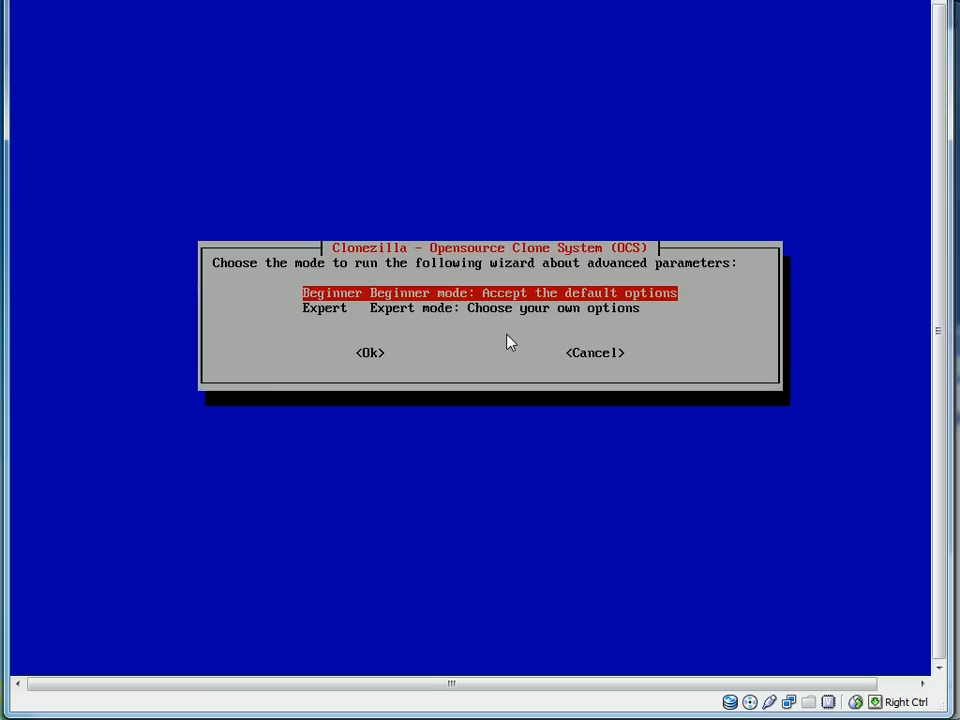
pyautogui.click(370, 352)
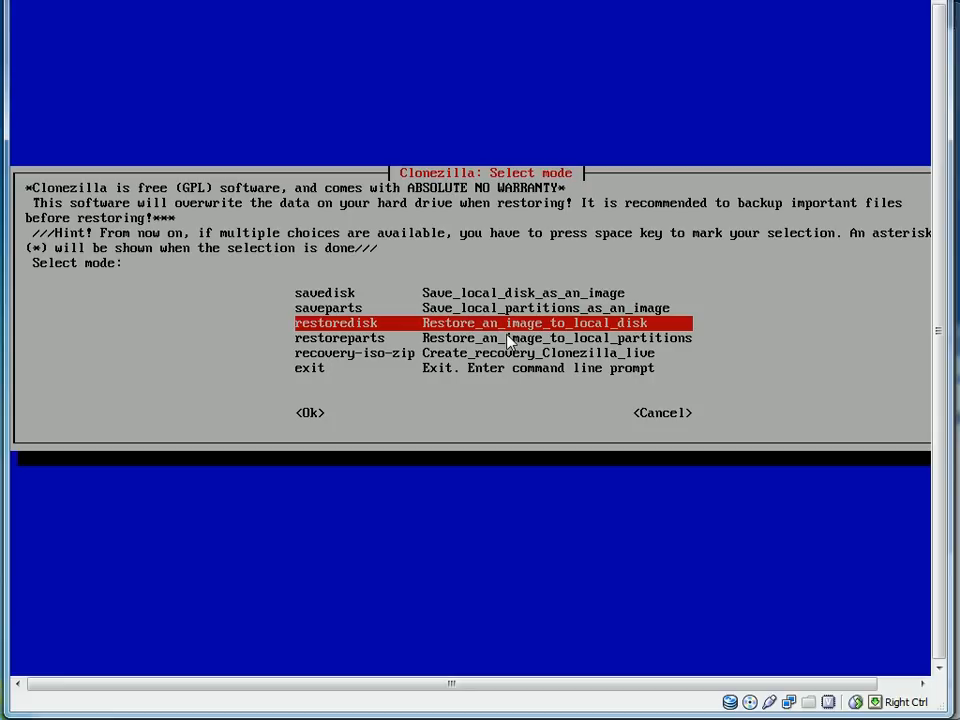
pyautogui.click(310, 412)
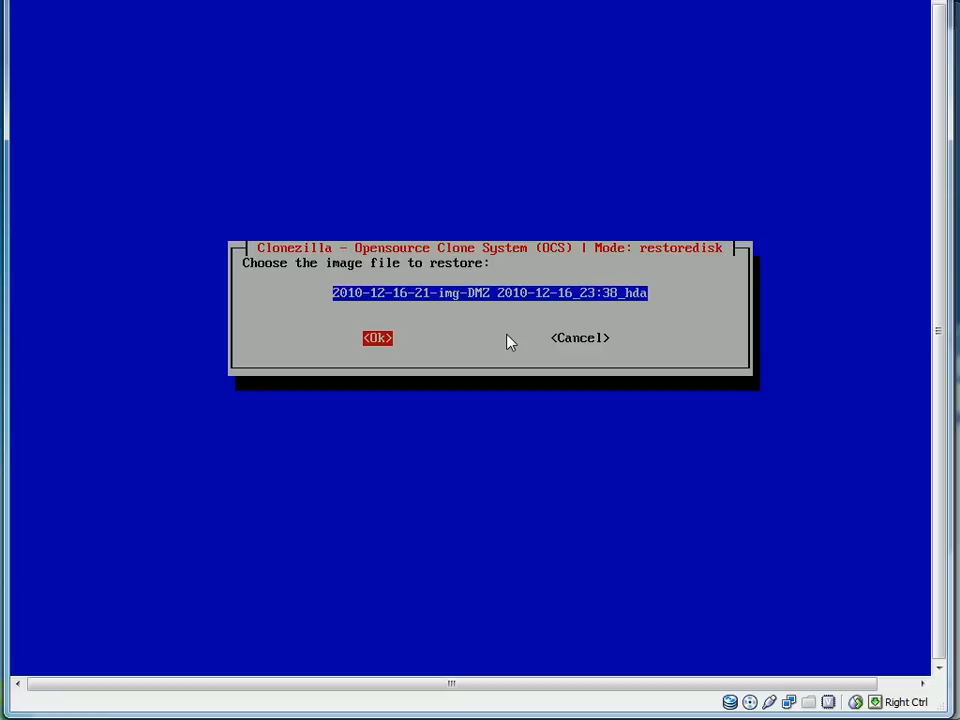
pyautogui.click(377, 338)
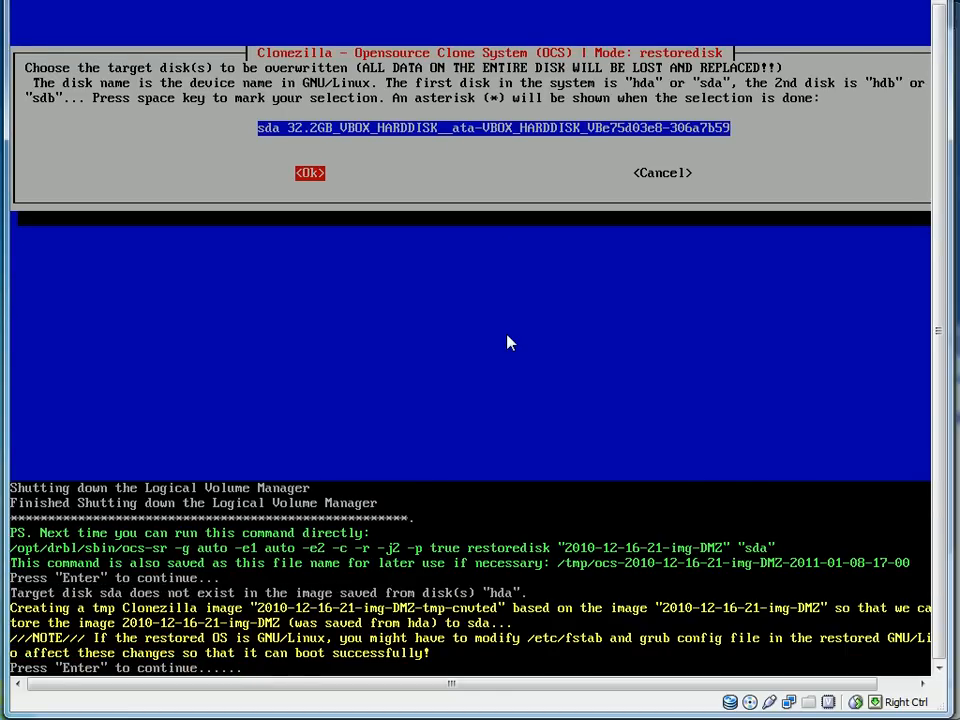
# Step: Select the 32.2 GB sda disk as the restore target
pyautogui.click(310, 173)
pyautogui.write('y')
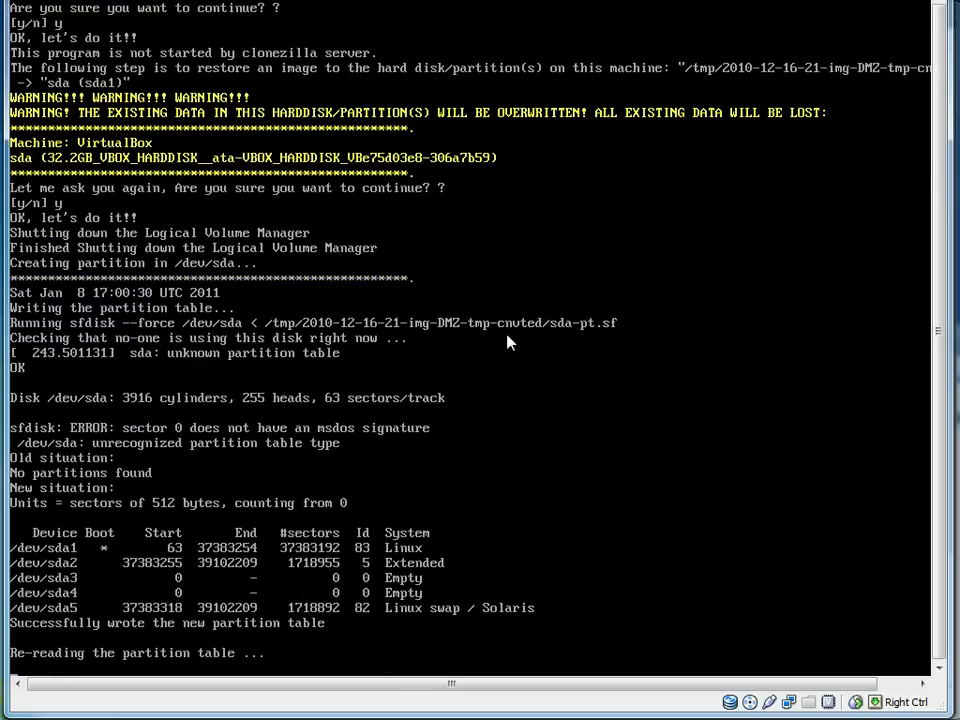
pyautogui.scroll(-3)
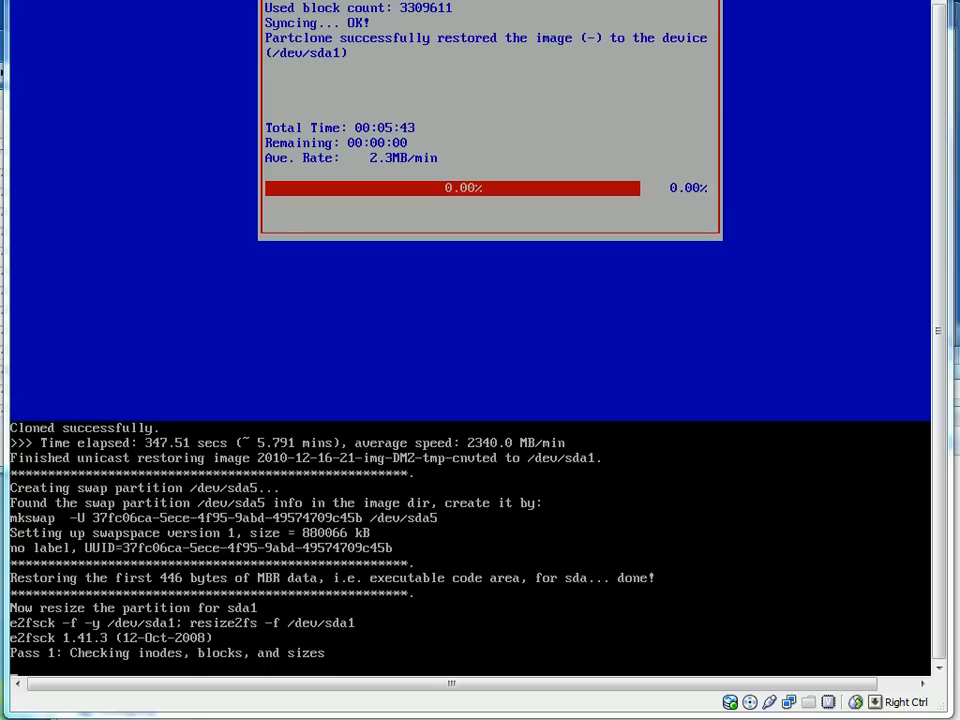
pyautogui.moveTo(243, 306)
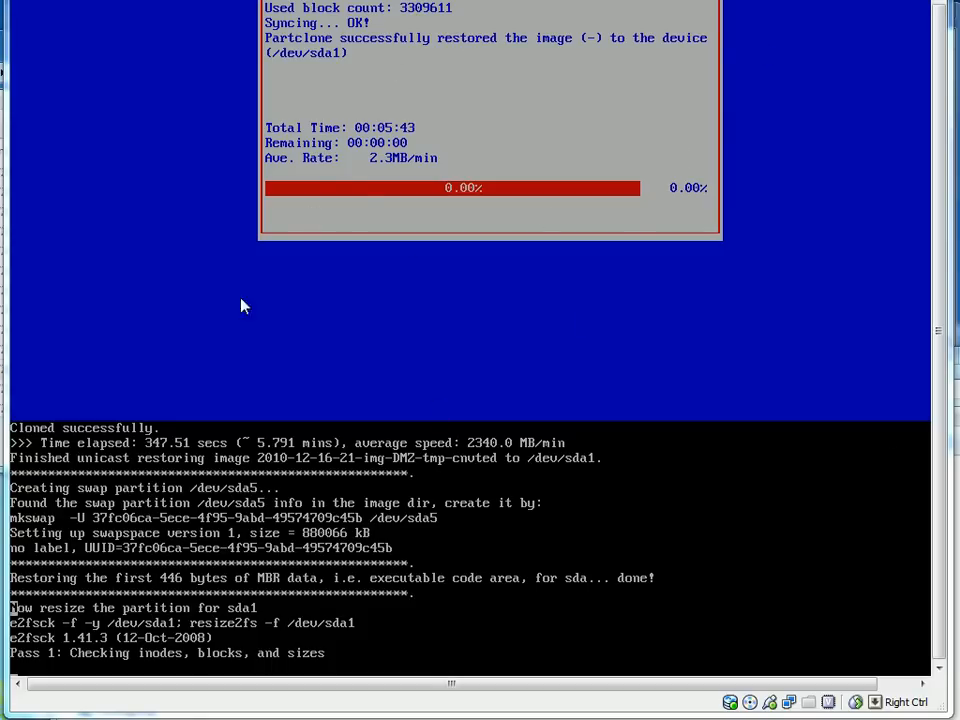
pyautogui.moveTo(200, 153)
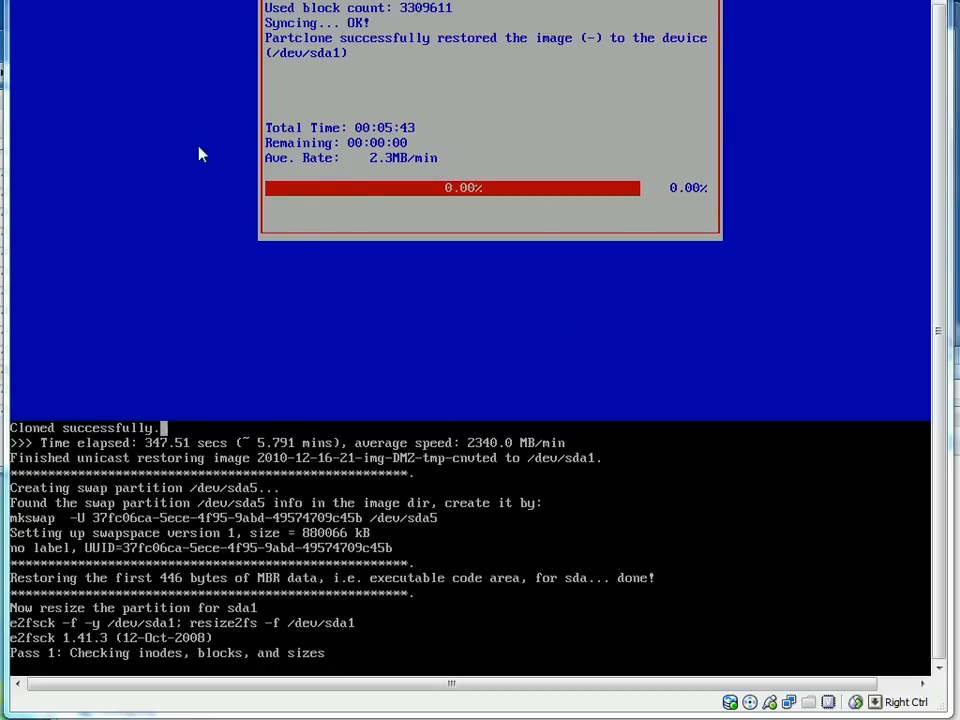
pyautogui.moveTo(527, 200)
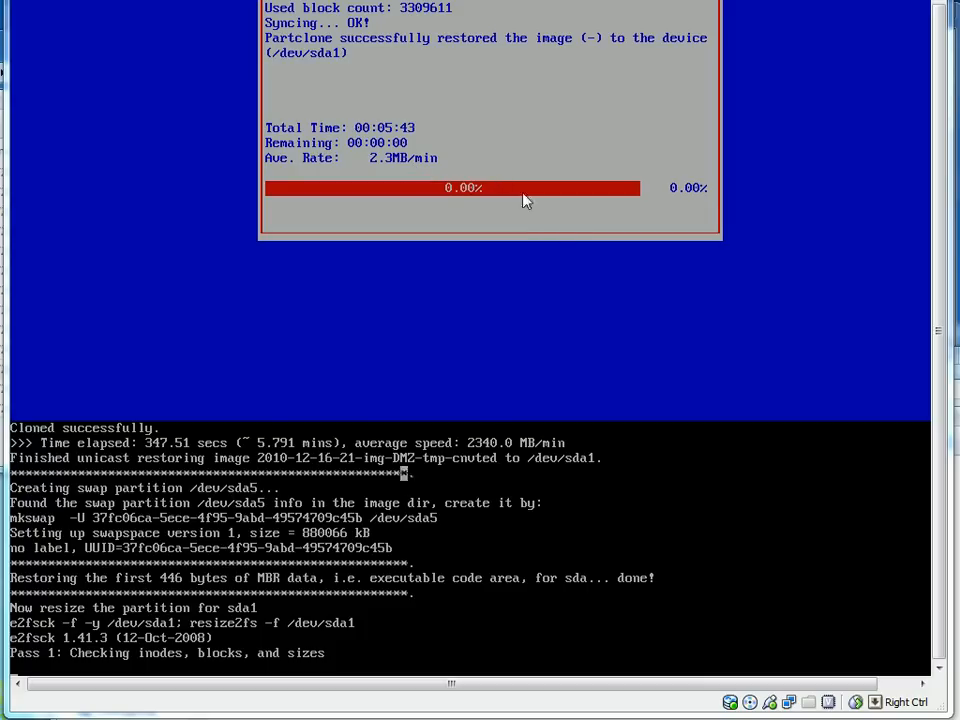
pyautogui.moveTo(460, 165)
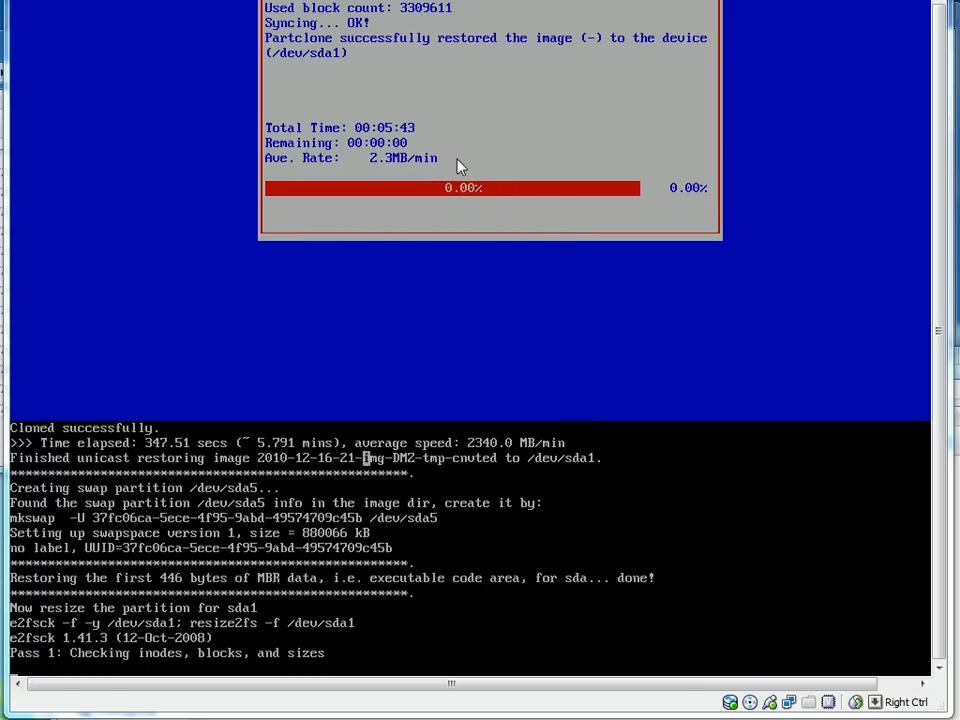
pyautogui.moveTo(107, 223)
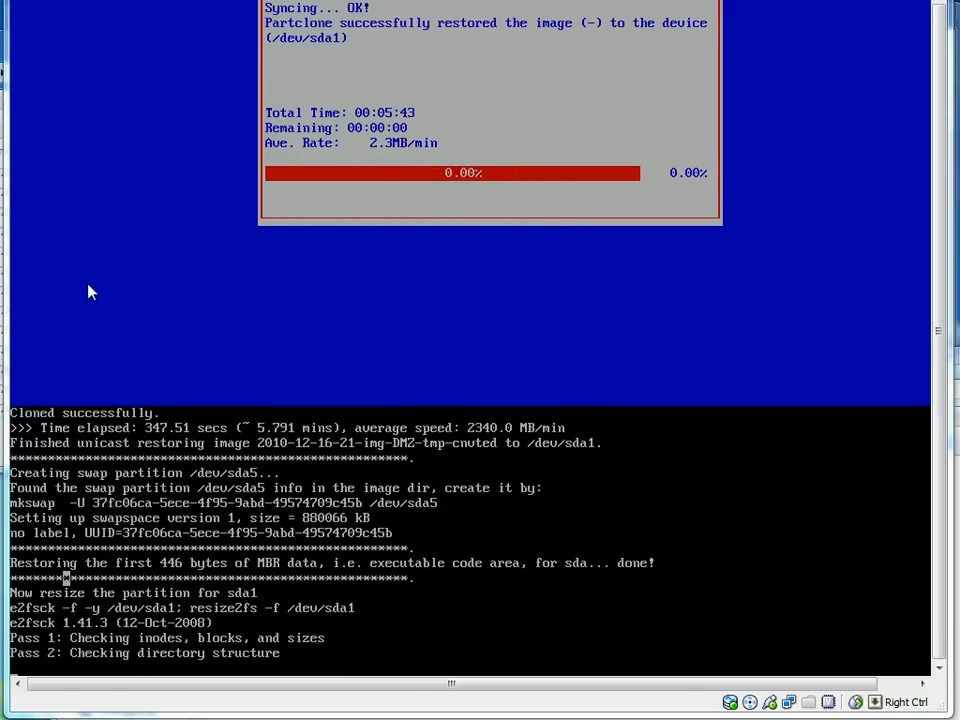
pyautogui.moveTo(79, 307)
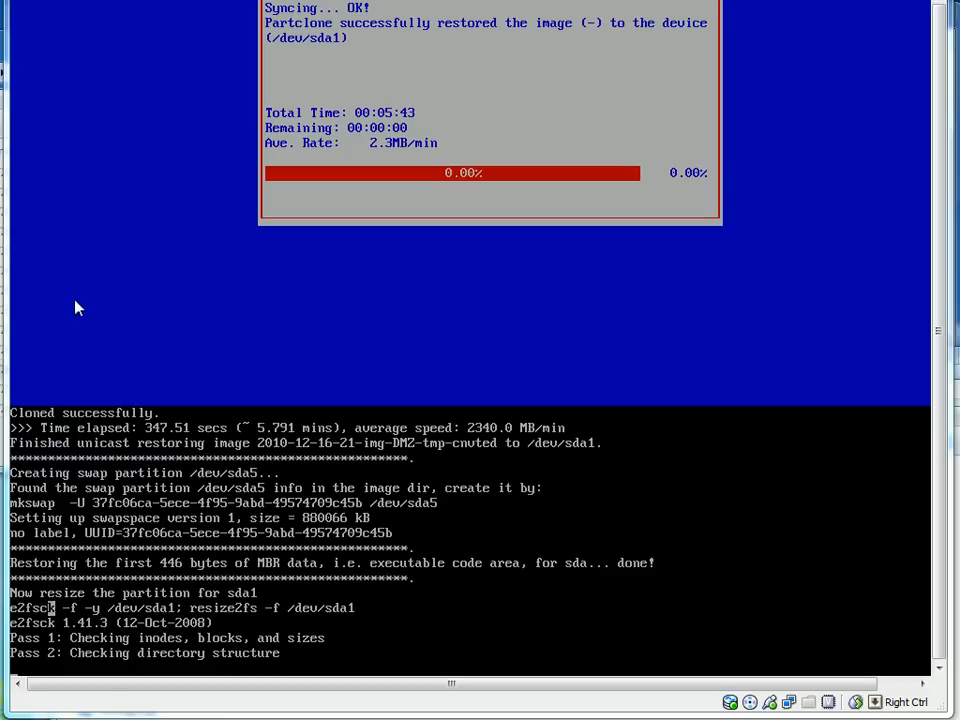
pyautogui.moveTo(483, 306)
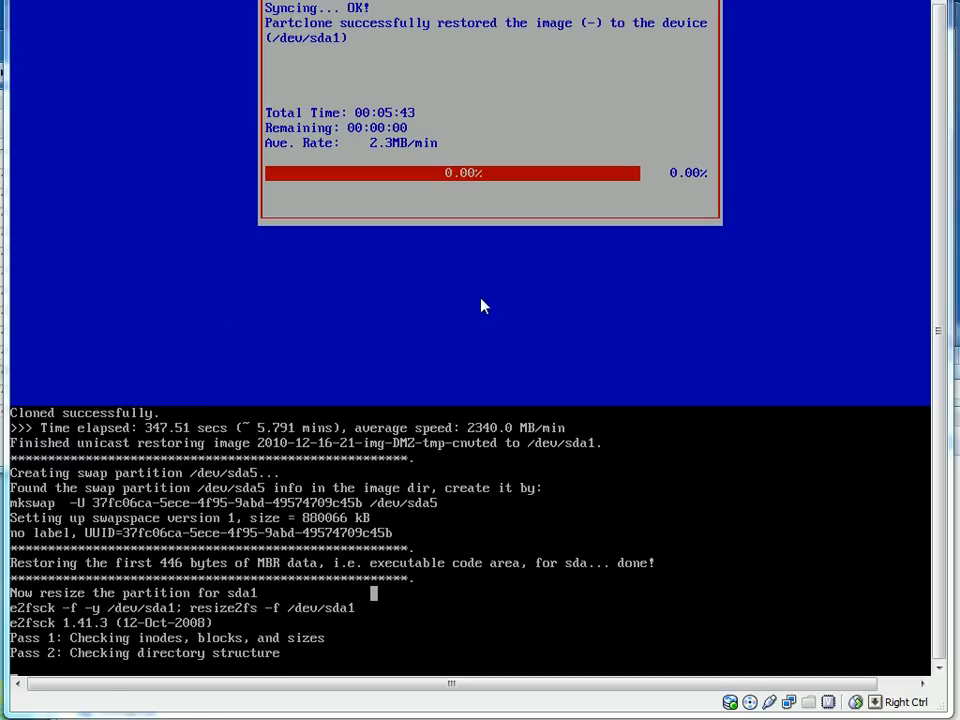
pyautogui.moveTo(950, 217)
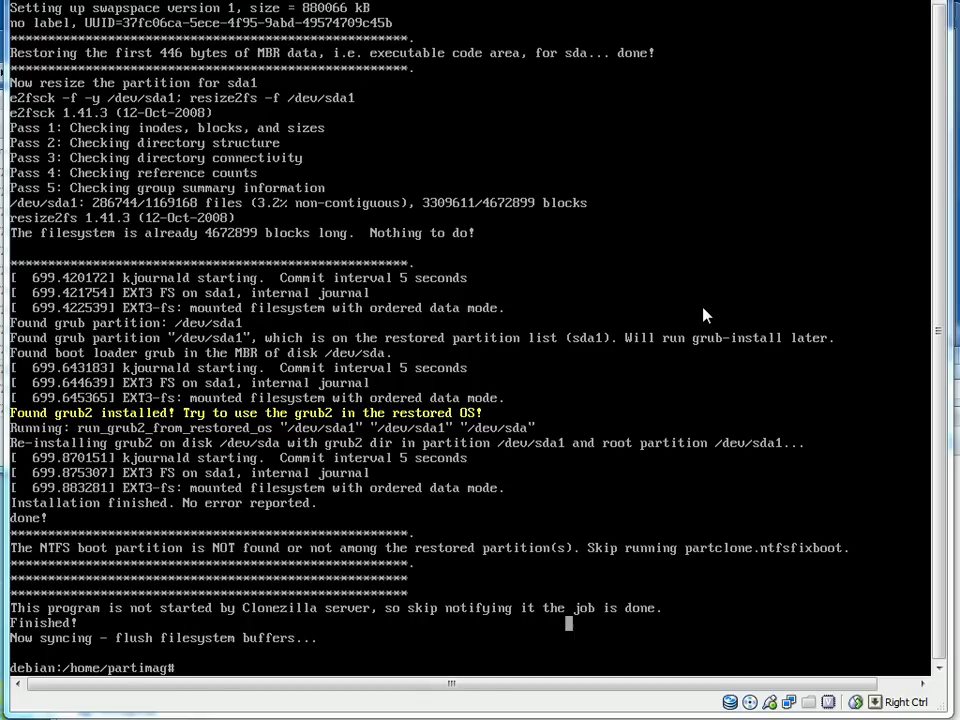
pyautogui.moveTo(428, 120)
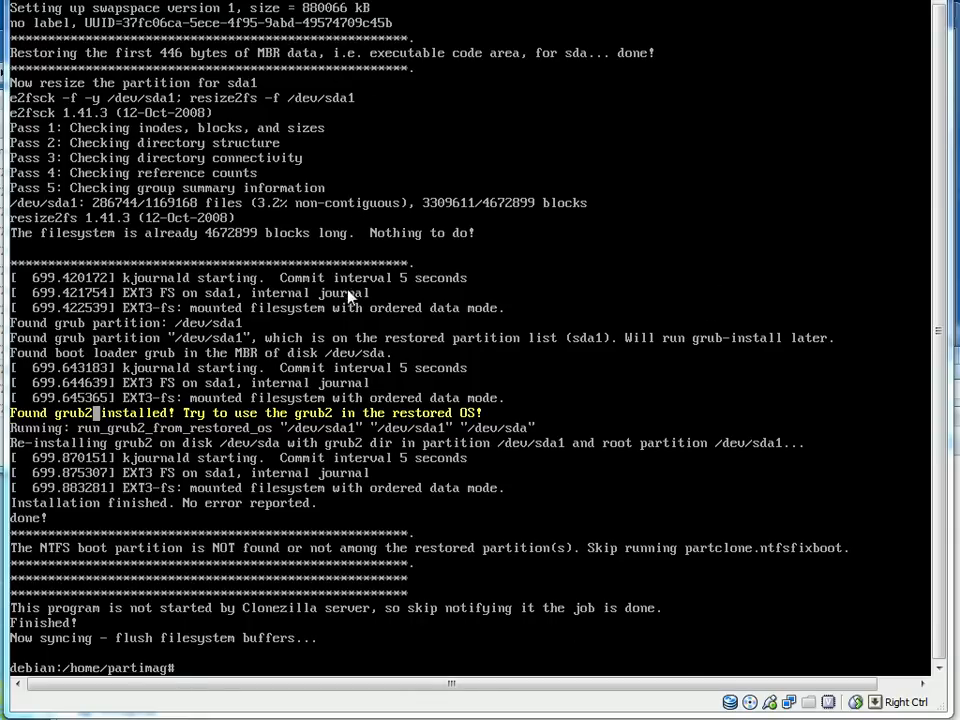
pyautogui.moveTo(630, 110)
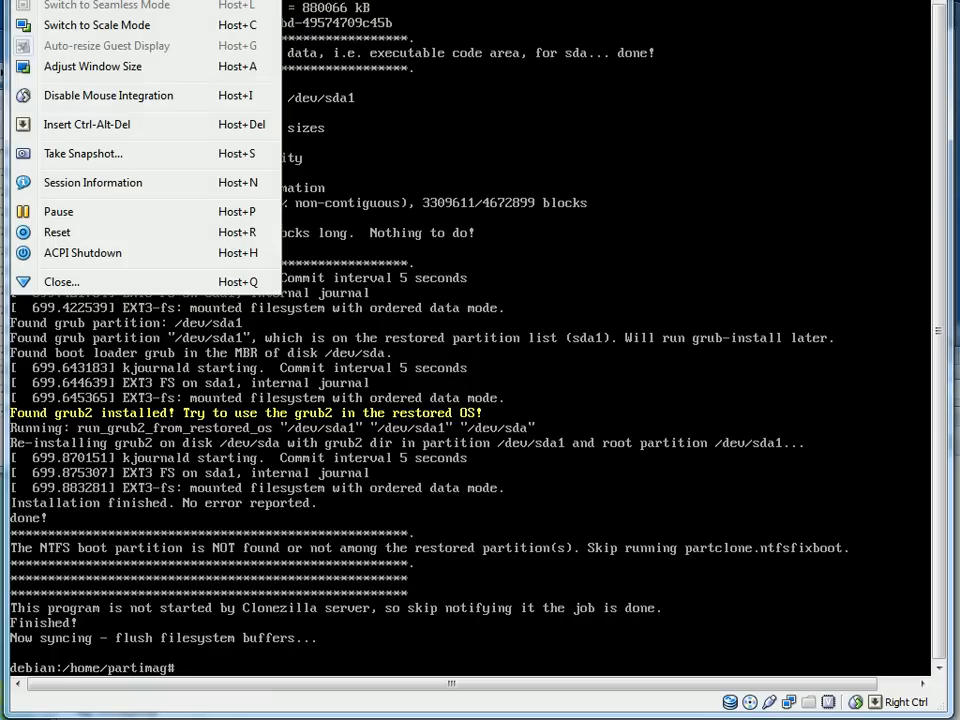
# Step: Reset the test VM twice, dismissing the mouse integration notice, to boot restored Debian
pyautogui.click(57, 232)
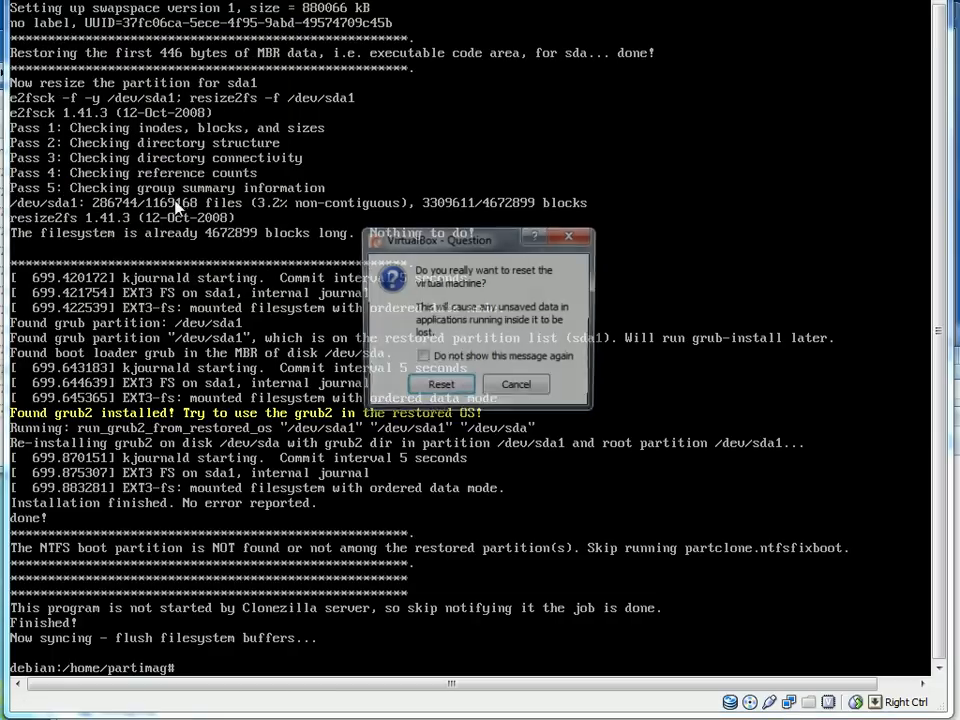
pyautogui.click(440, 384)
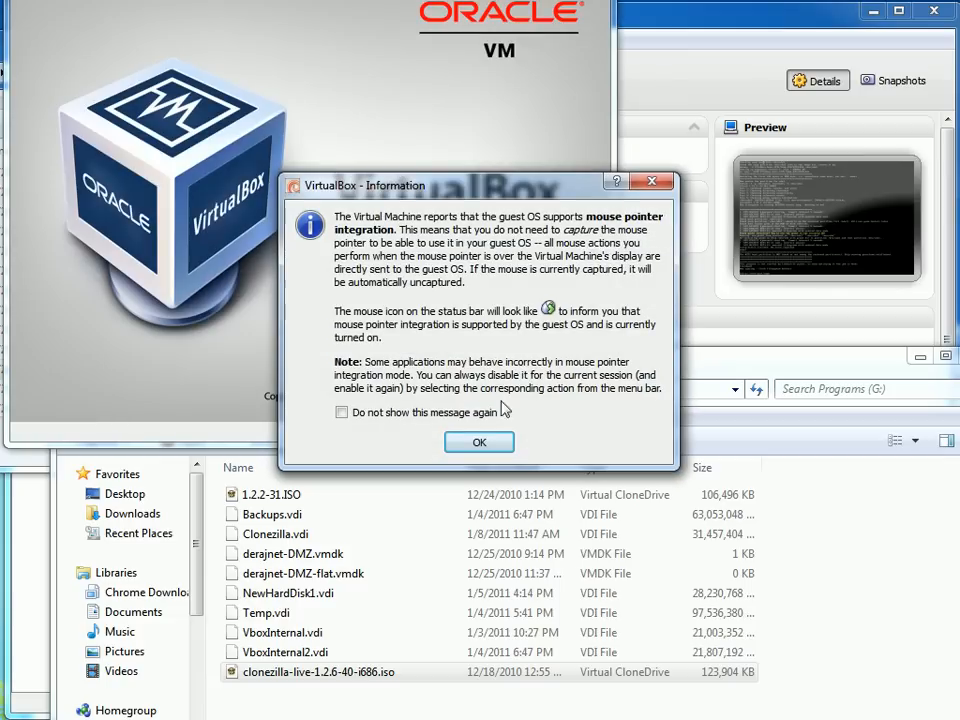
pyautogui.click(478, 442)
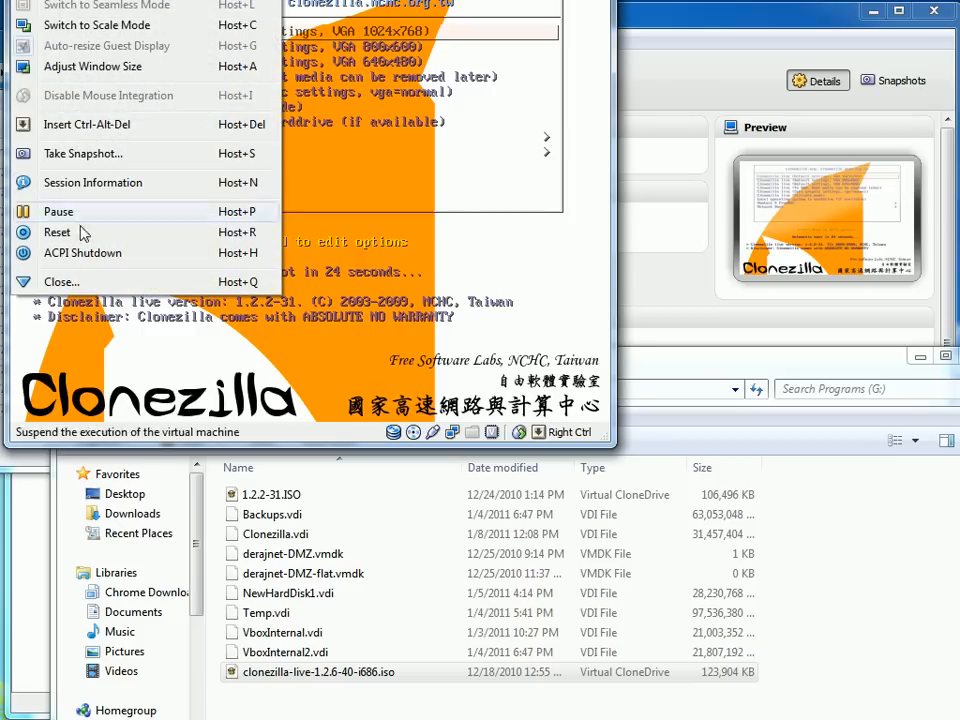
pyautogui.click(57, 232)
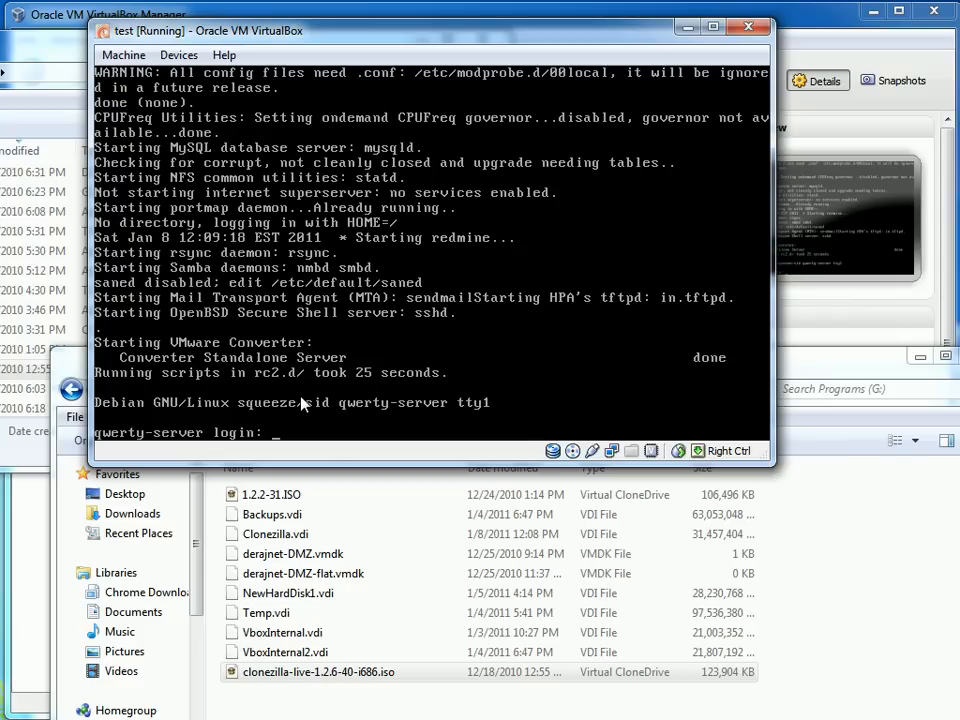
# Step: Type 'd' as the start of the username at the qwerty-server login prompt
pyautogui.write('d')
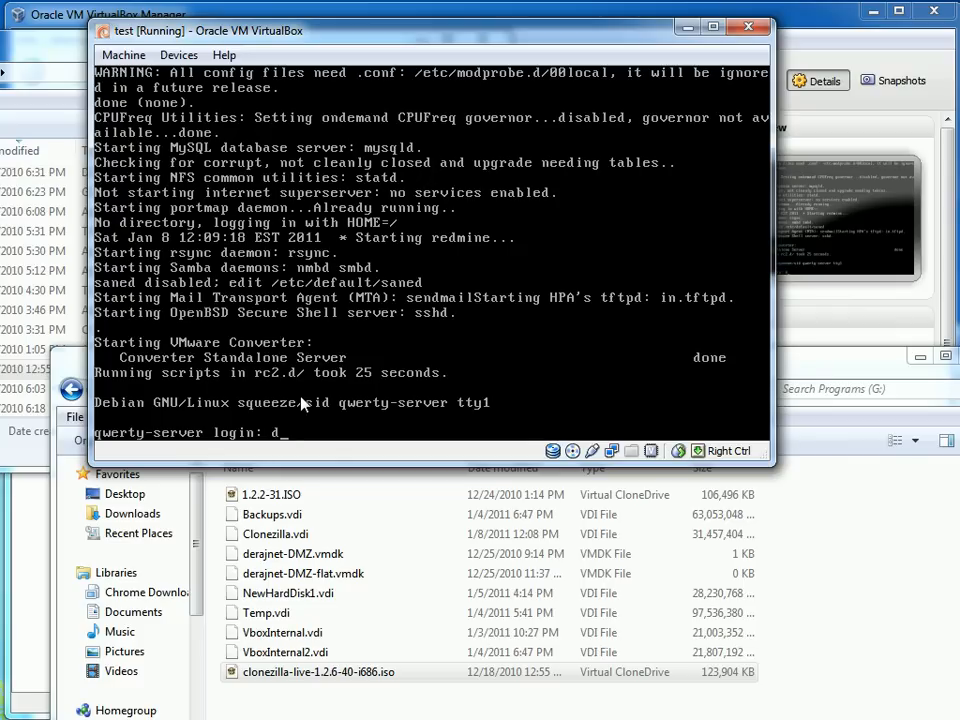